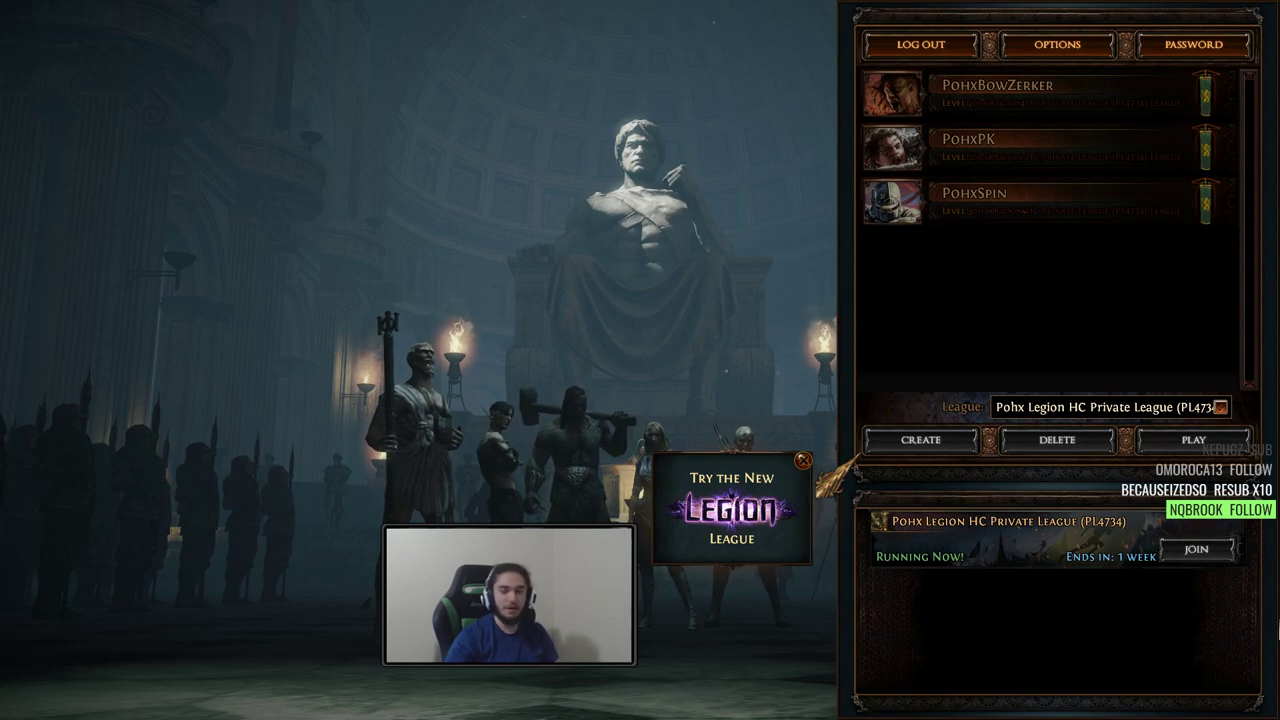
pyautogui.moveTo(1005, 100)
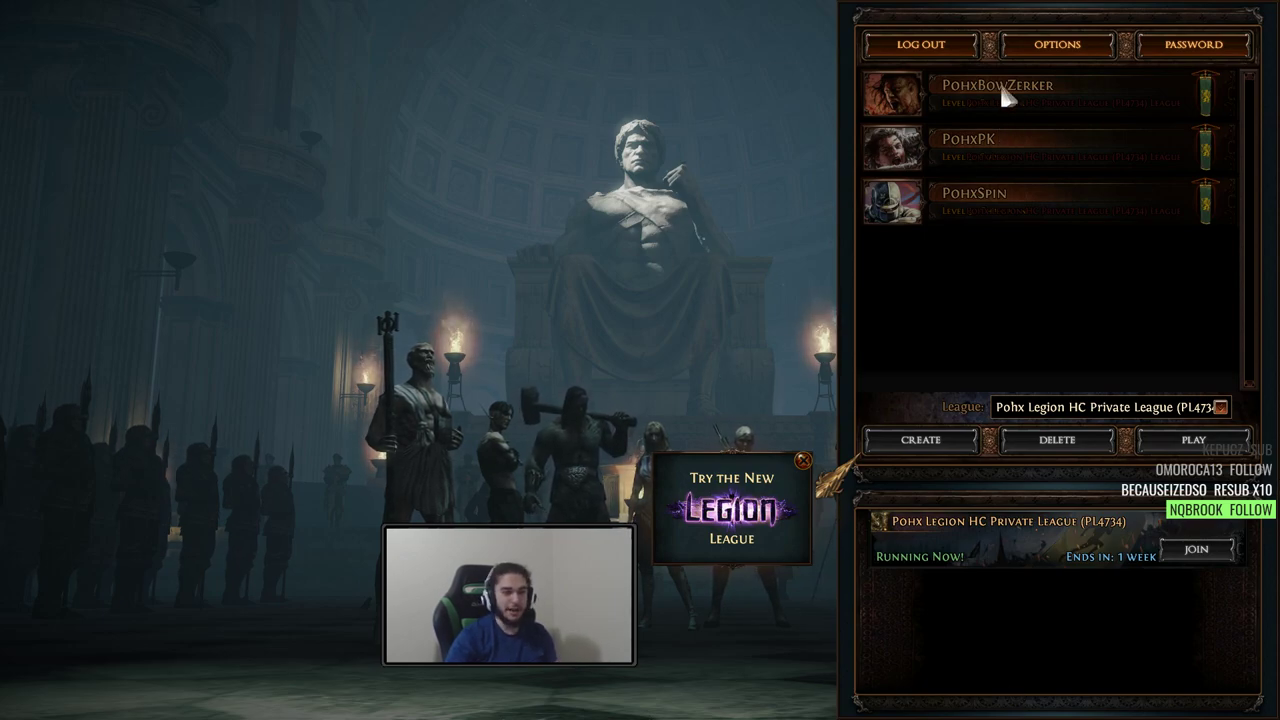
# - Choose the Pohx Legion HC private league character and log into Overseer's Tower
pyautogui.click(1191, 439)
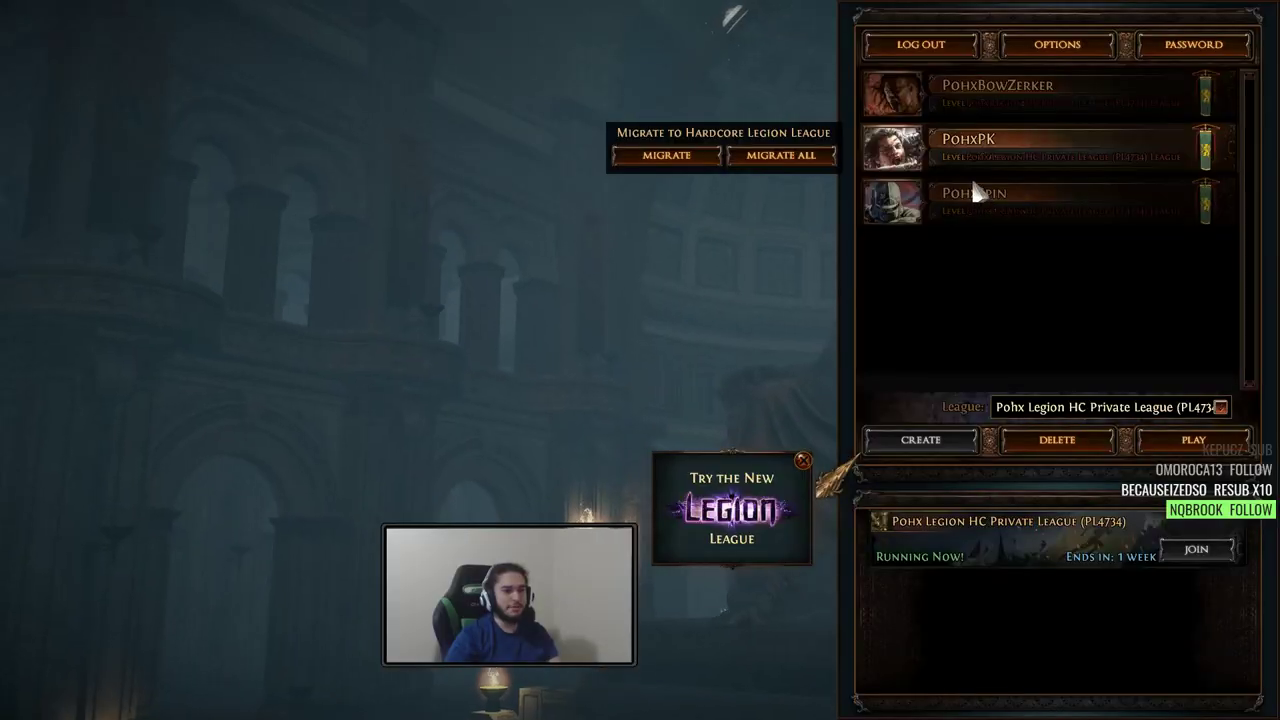
pyautogui.click(1190, 440)
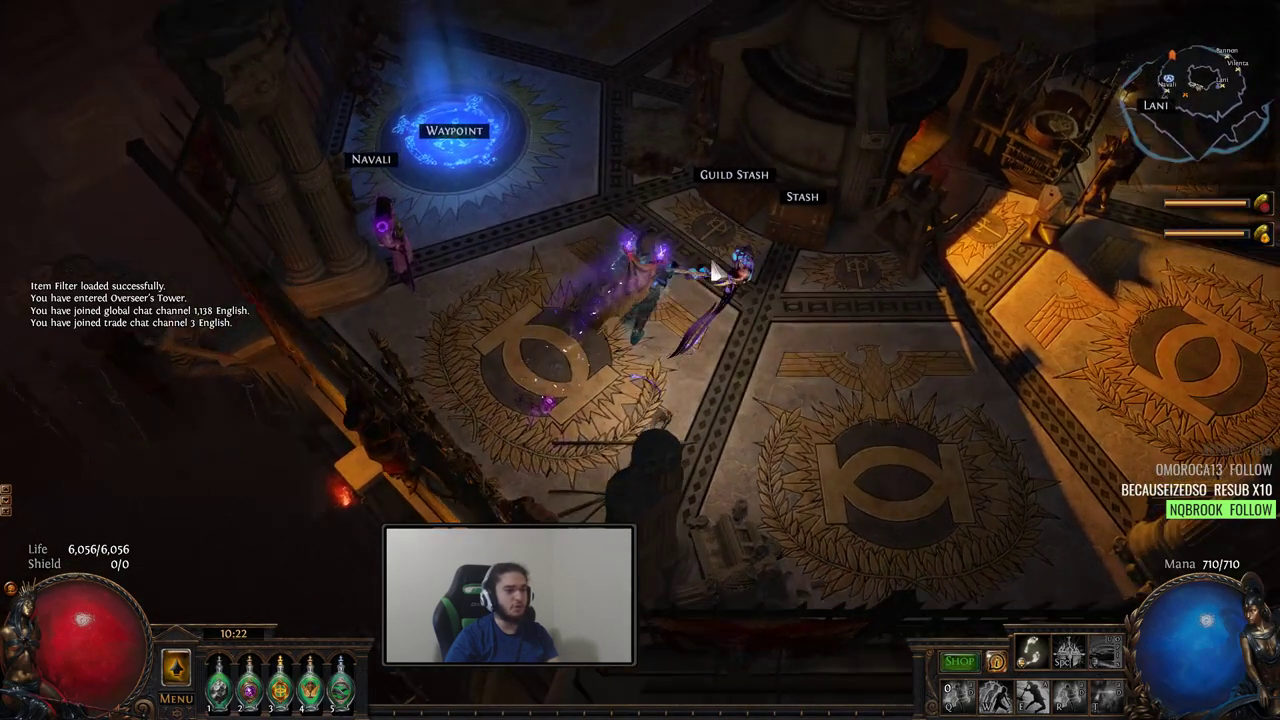
# - Leave the game for Path of Building's Items tab showing two Frostbreath maces and Hrimsorrow gloves
pyautogui.press('i')
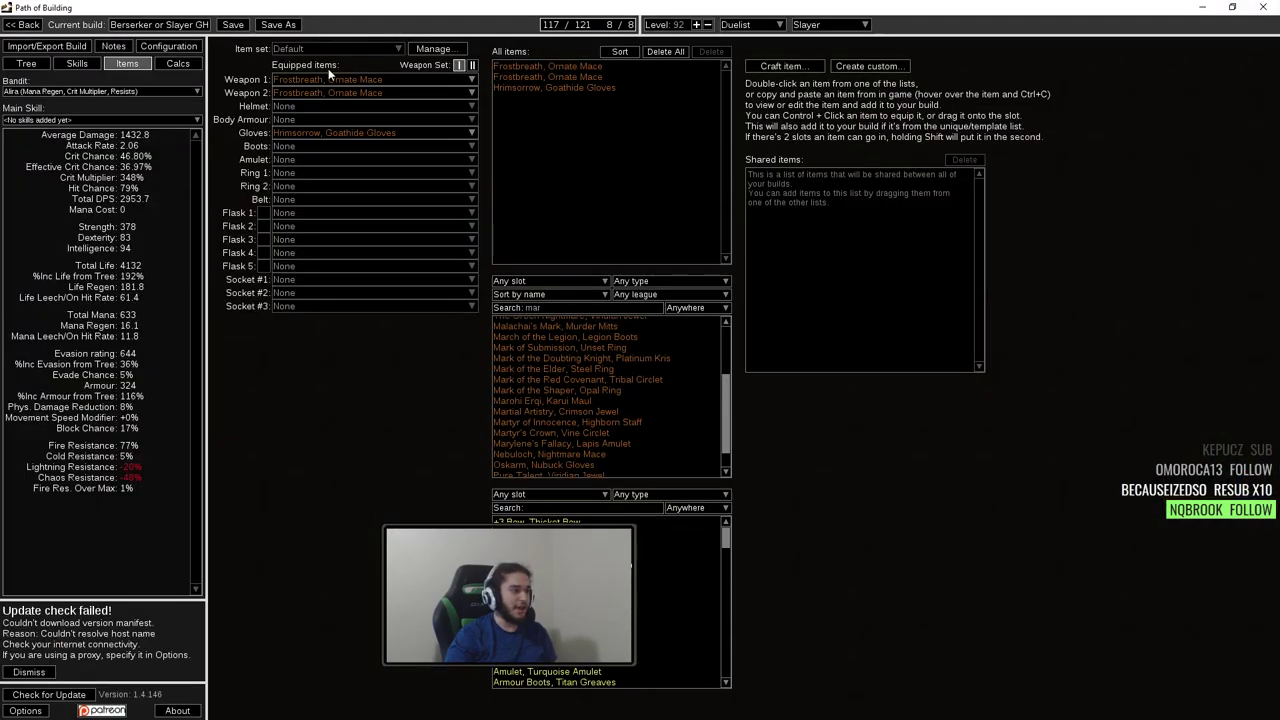
# - Zoom and pan around the Duelist's allocated passive tree, including its left side
pyautogui.click(27, 63)
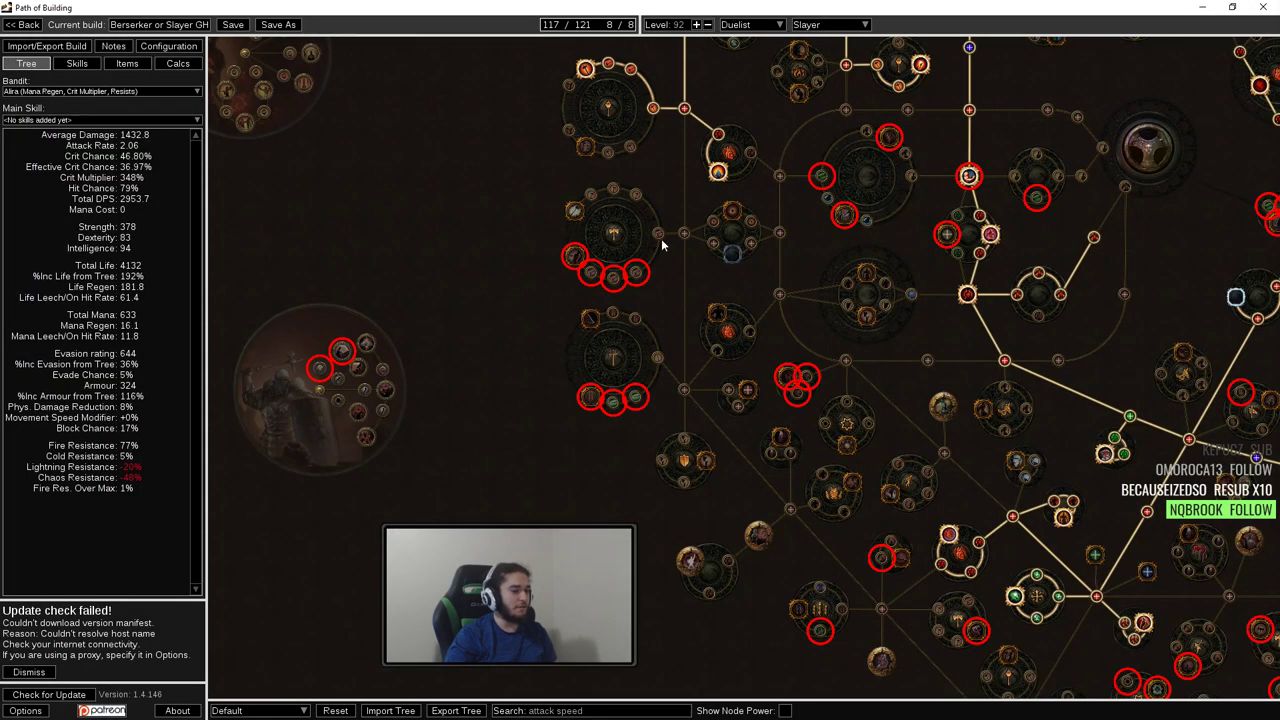
pyautogui.scroll(-3)
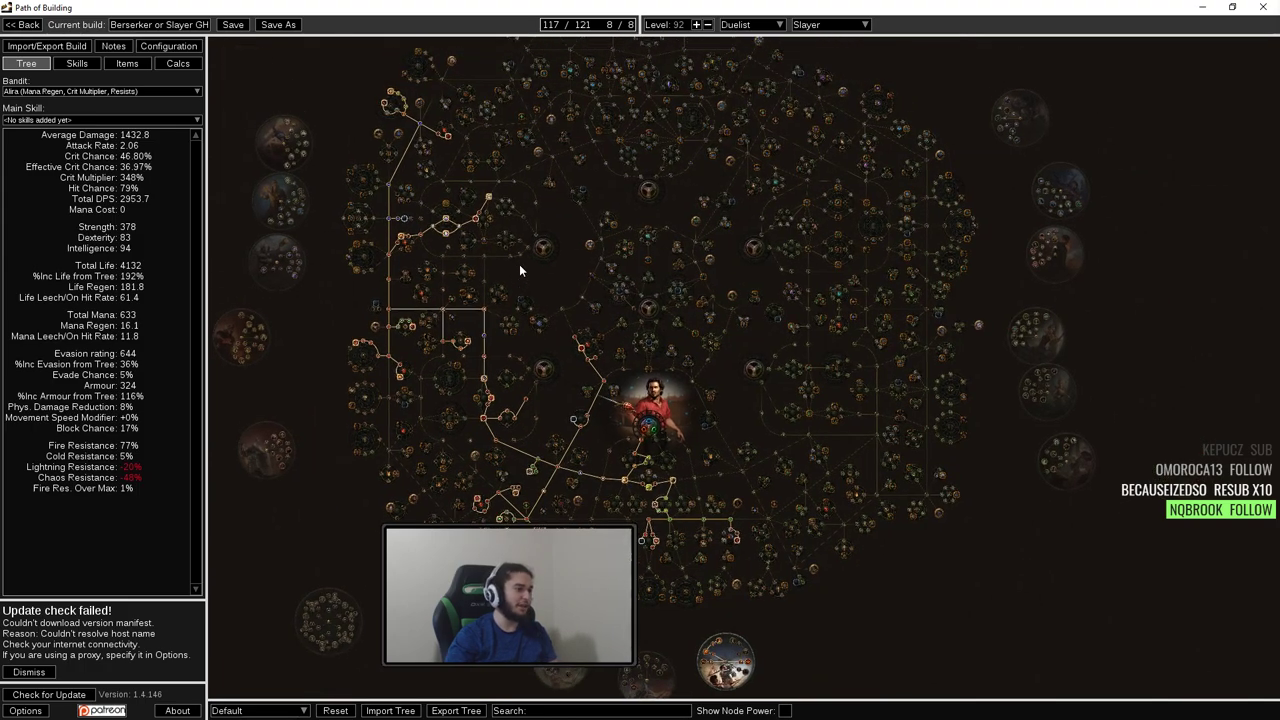
pyautogui.moveTo(797, 138)
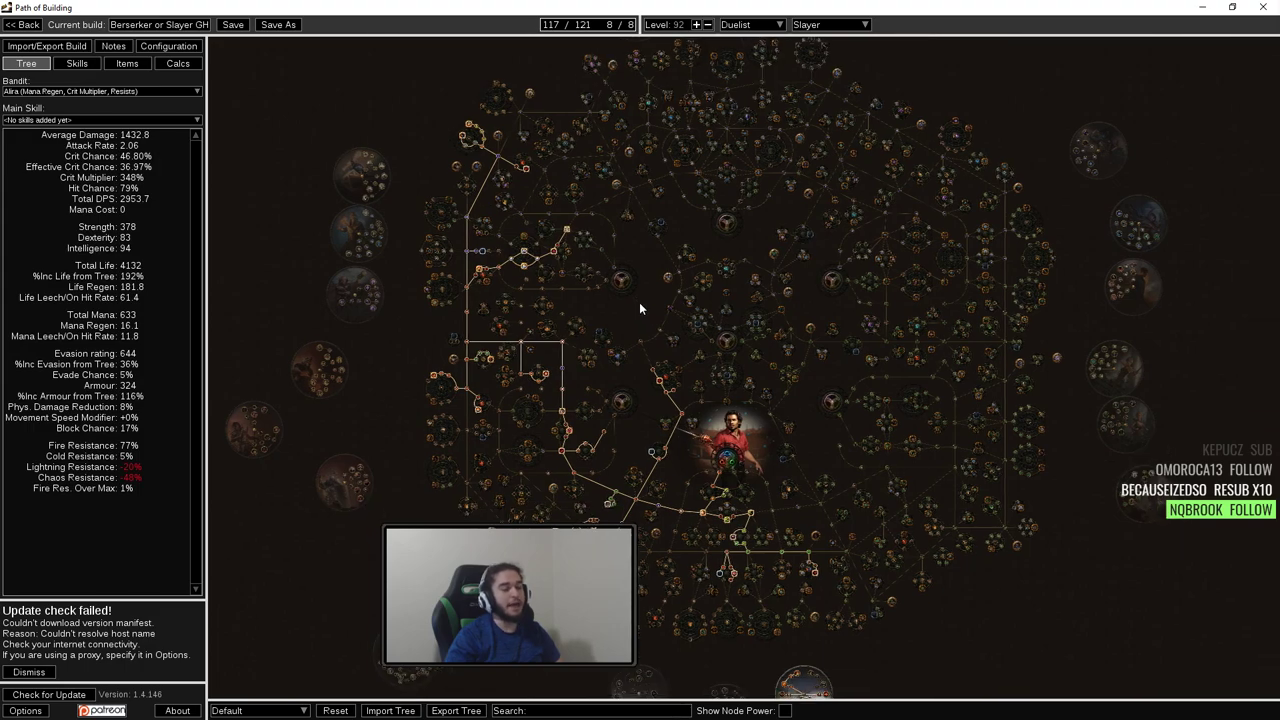
pyautogui.moveTo(640, 310); pyautogui.dragTo(900, 263)
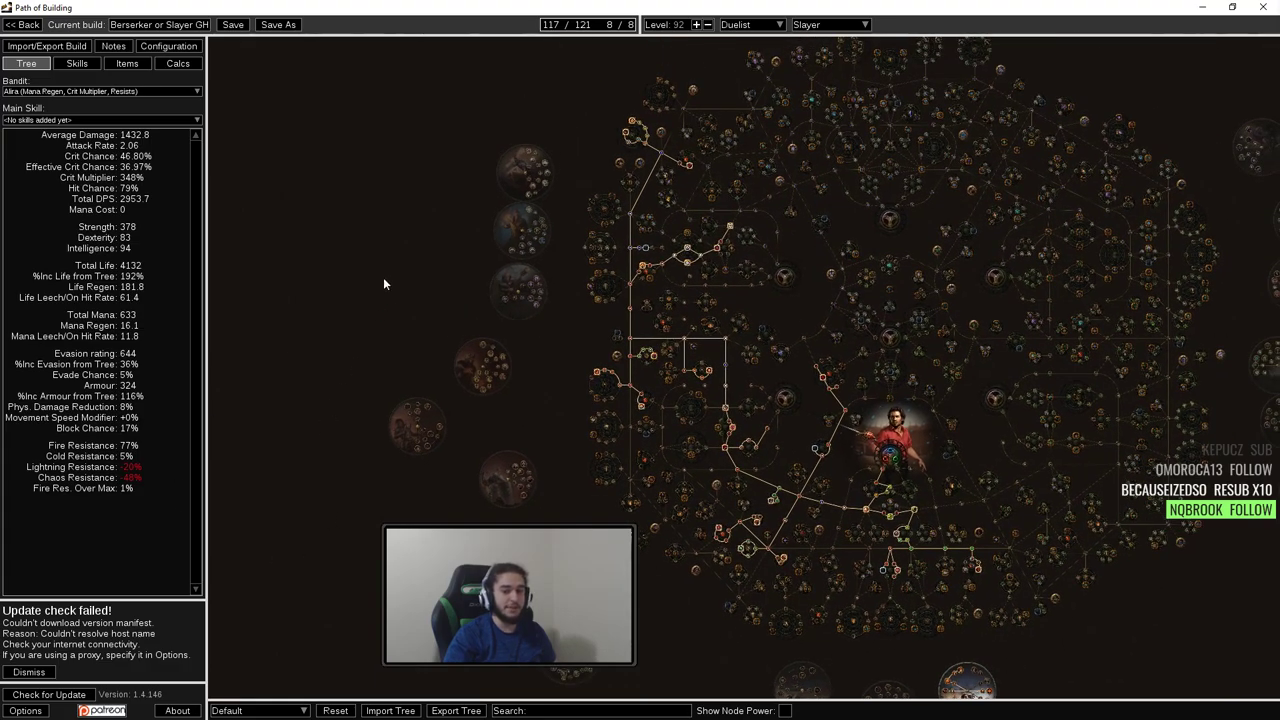
pyautogui.scroll(3)
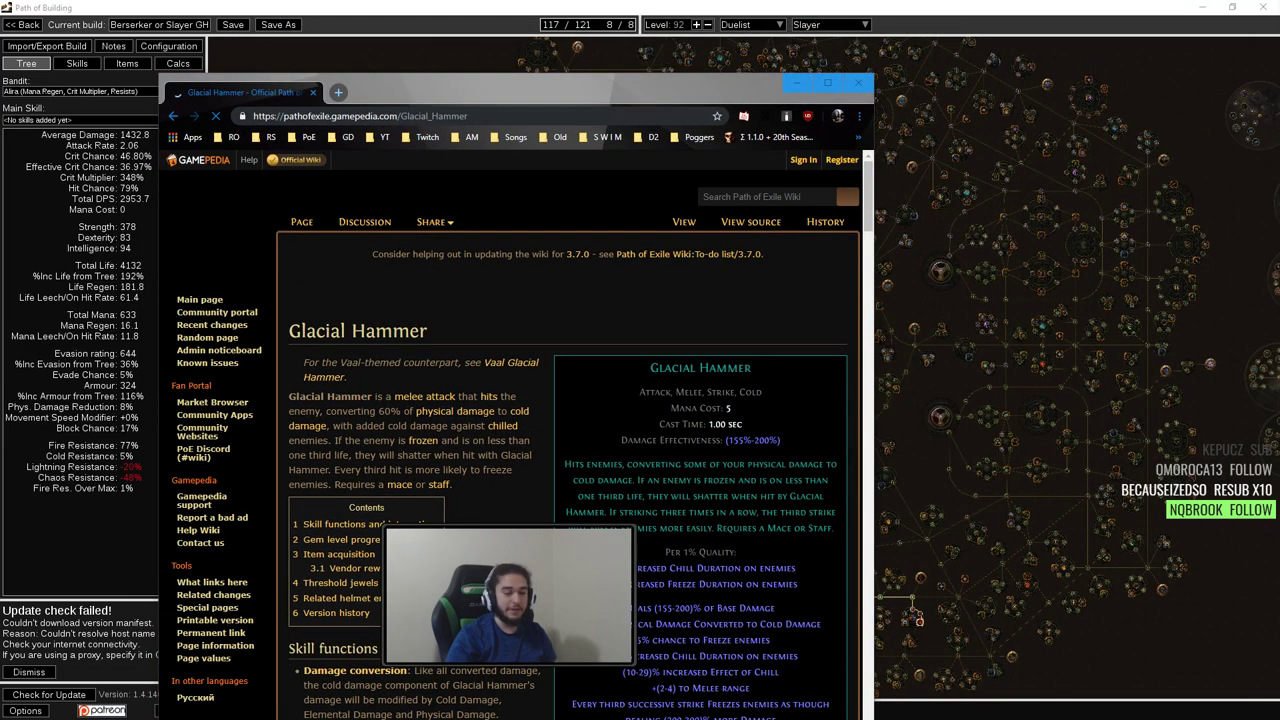
# - Maximize the Glacial Hammer wiki page and scroll through its skill details
pyautogui.click(824, 83)
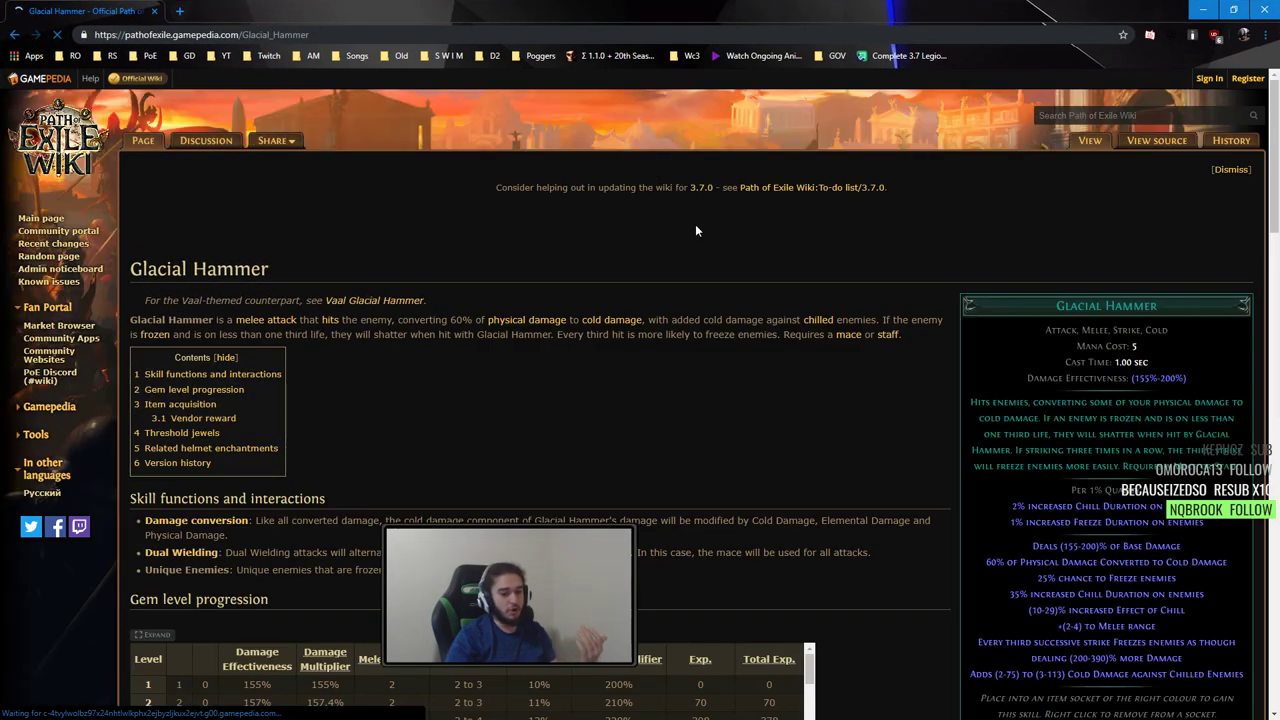
pyautogui.scroll(-3)
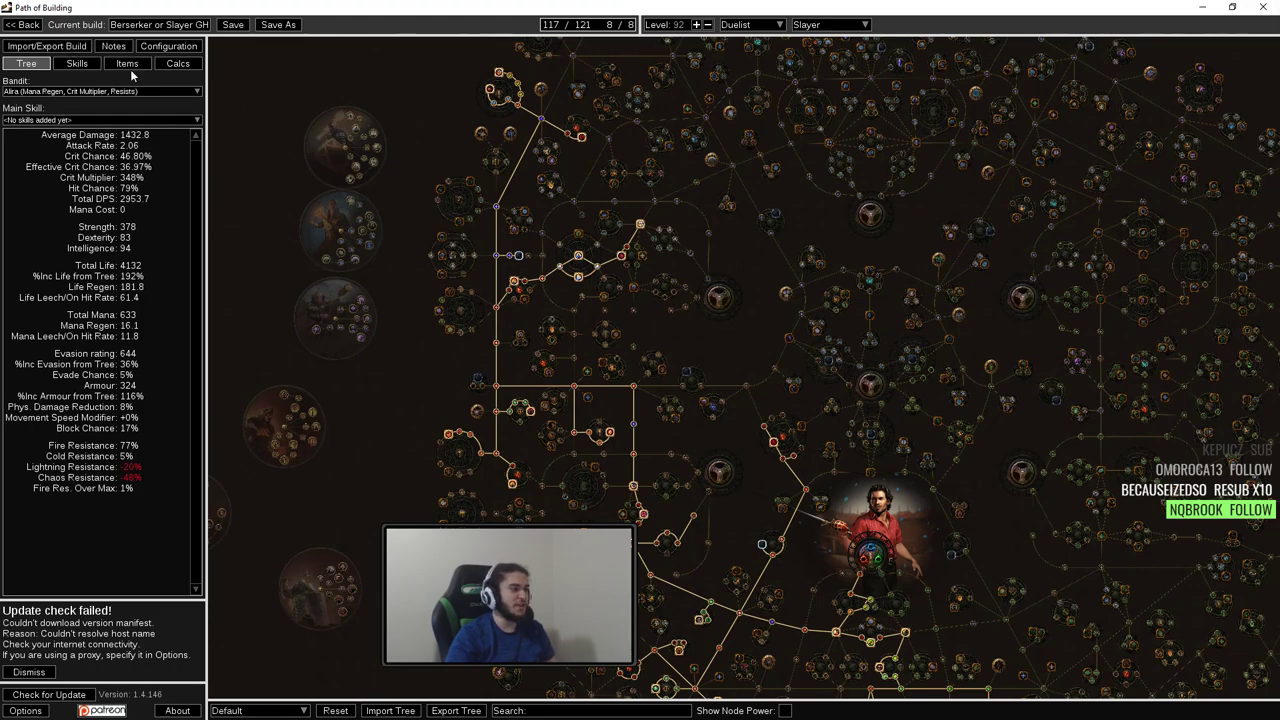
# - Check the Frostbreath maces and Hrimsorrow gloves, then return to the passive tree
pyautogui.click(126, 63)
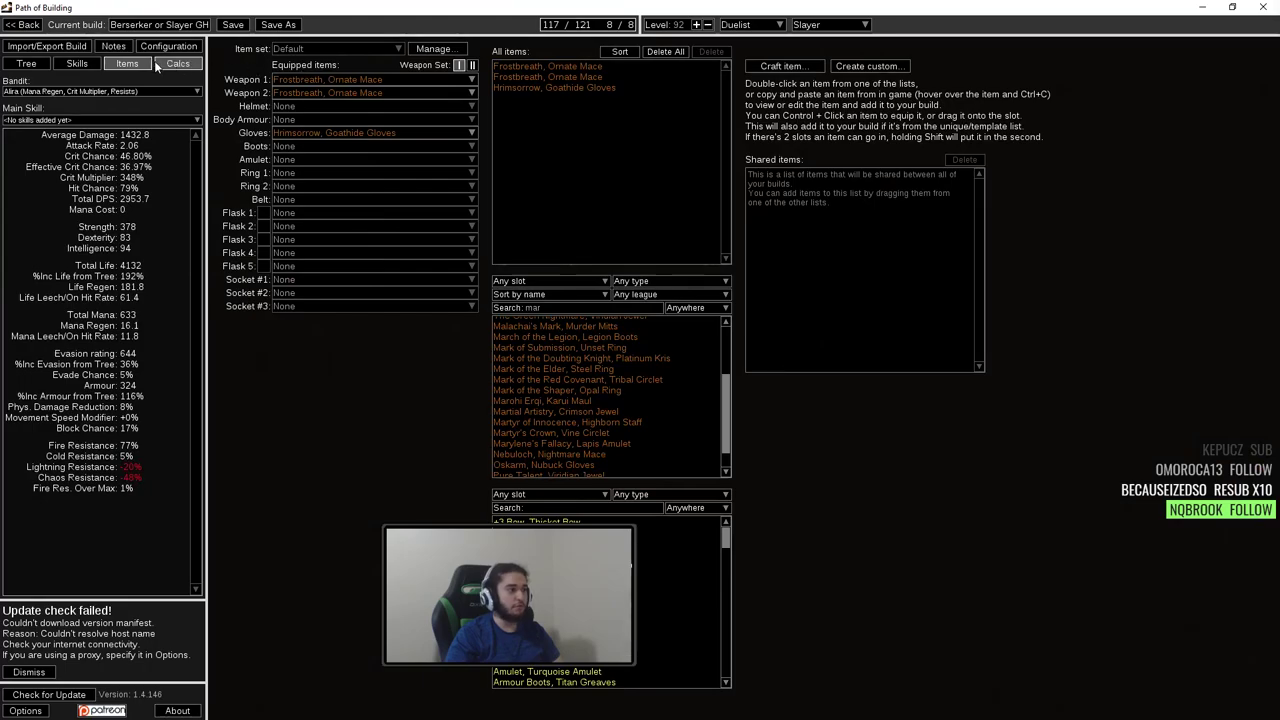
pyautogui.click(27, 63)
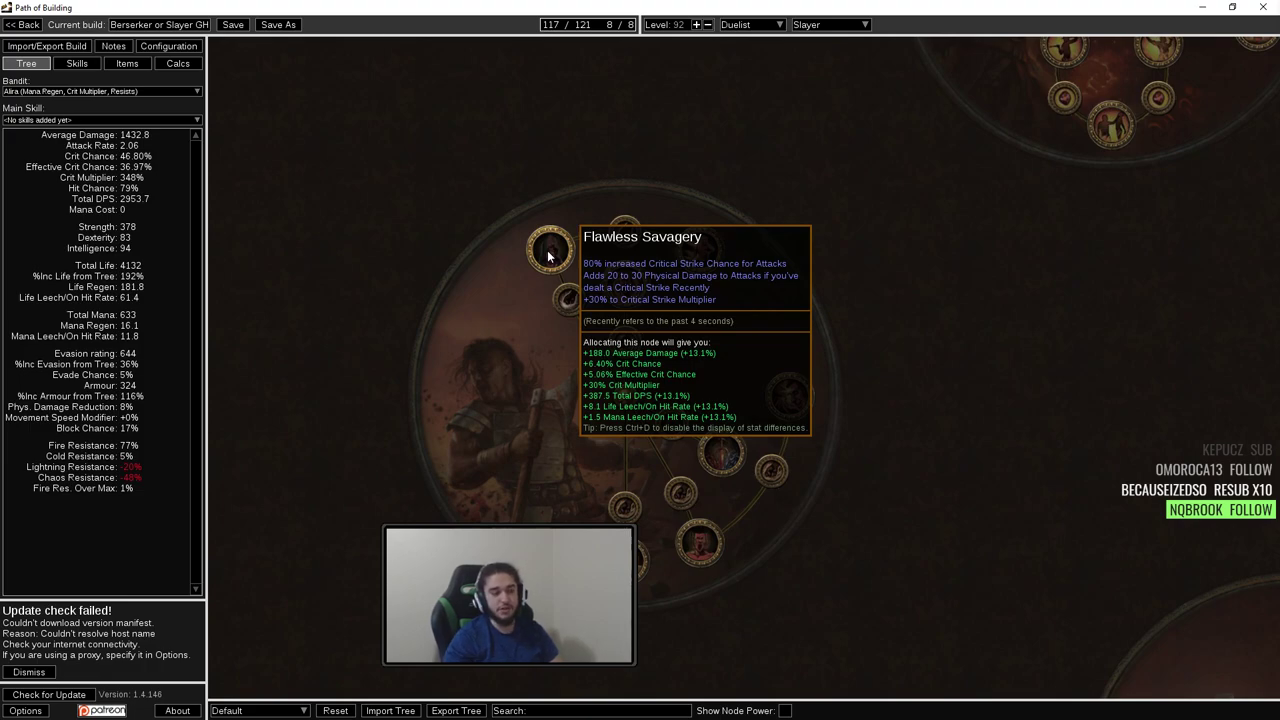
pyautogui.moveTo(663, 235)
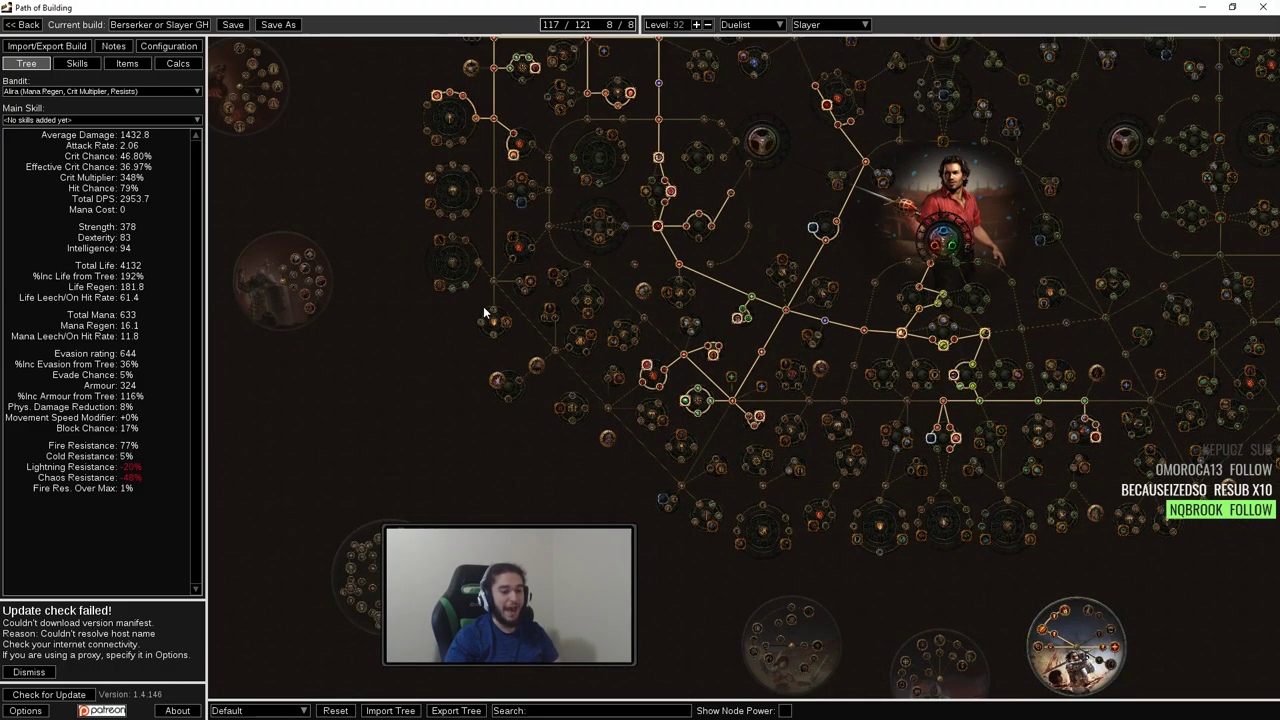
pyautogui.scroll(3)
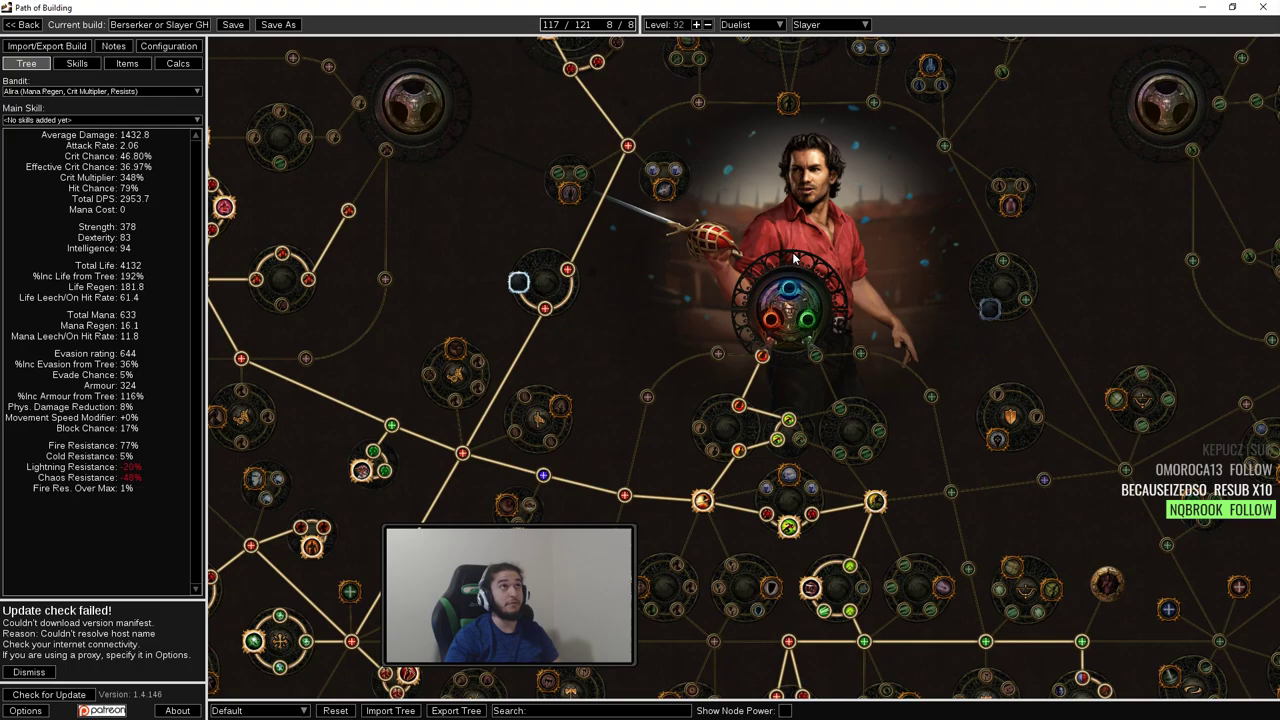
pyautogui.scroll(-3)
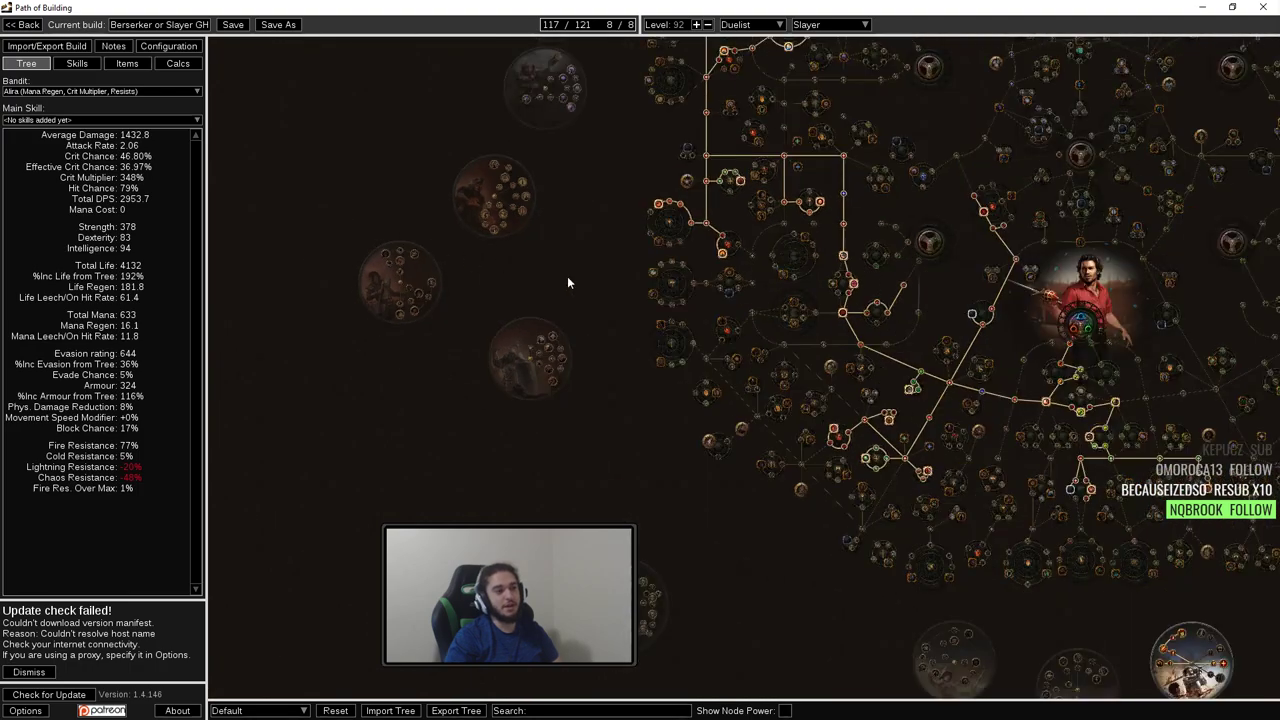
pyautogui.scroll(-3)
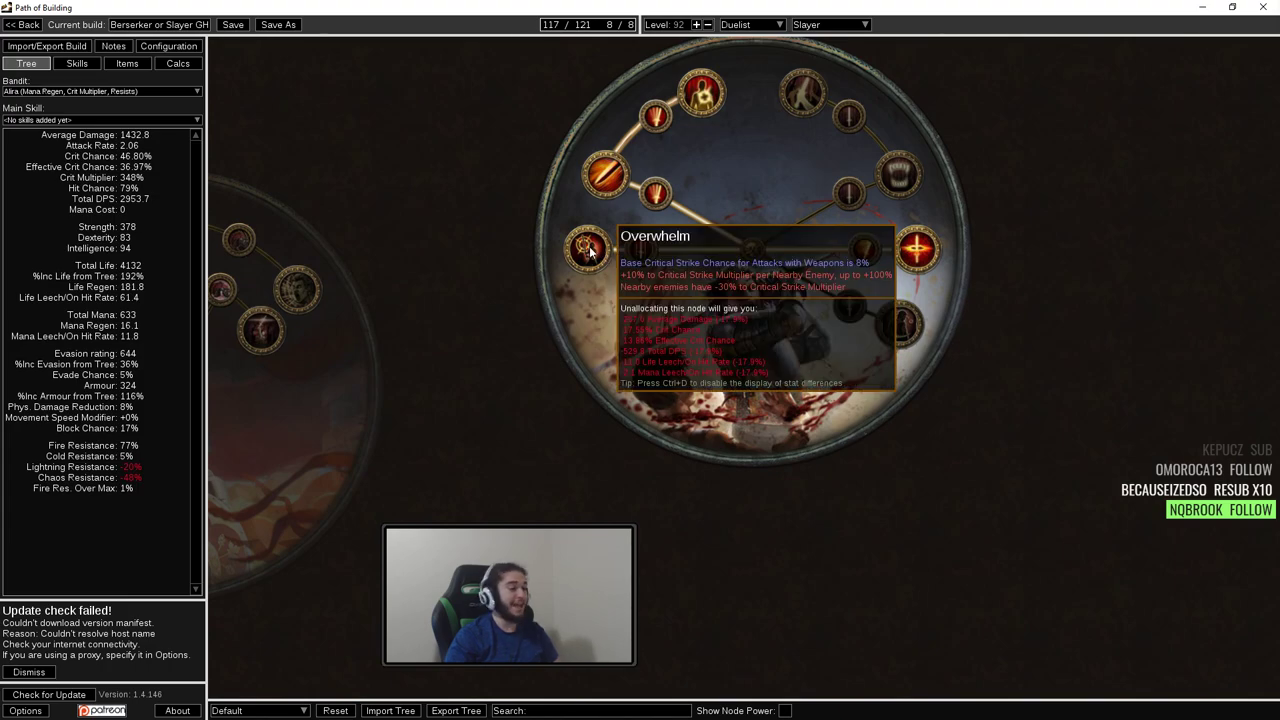
pyautogui.moveTo(525, 187)
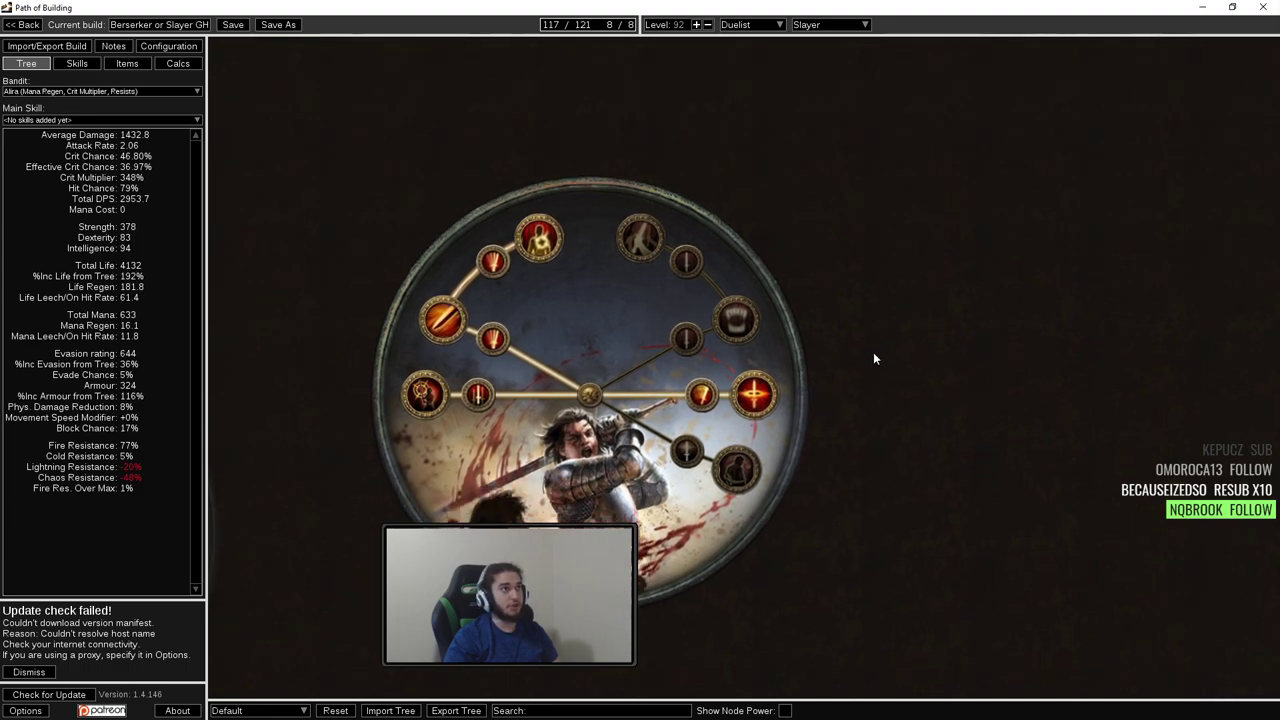
pyautogui.moveTo(753, 395)
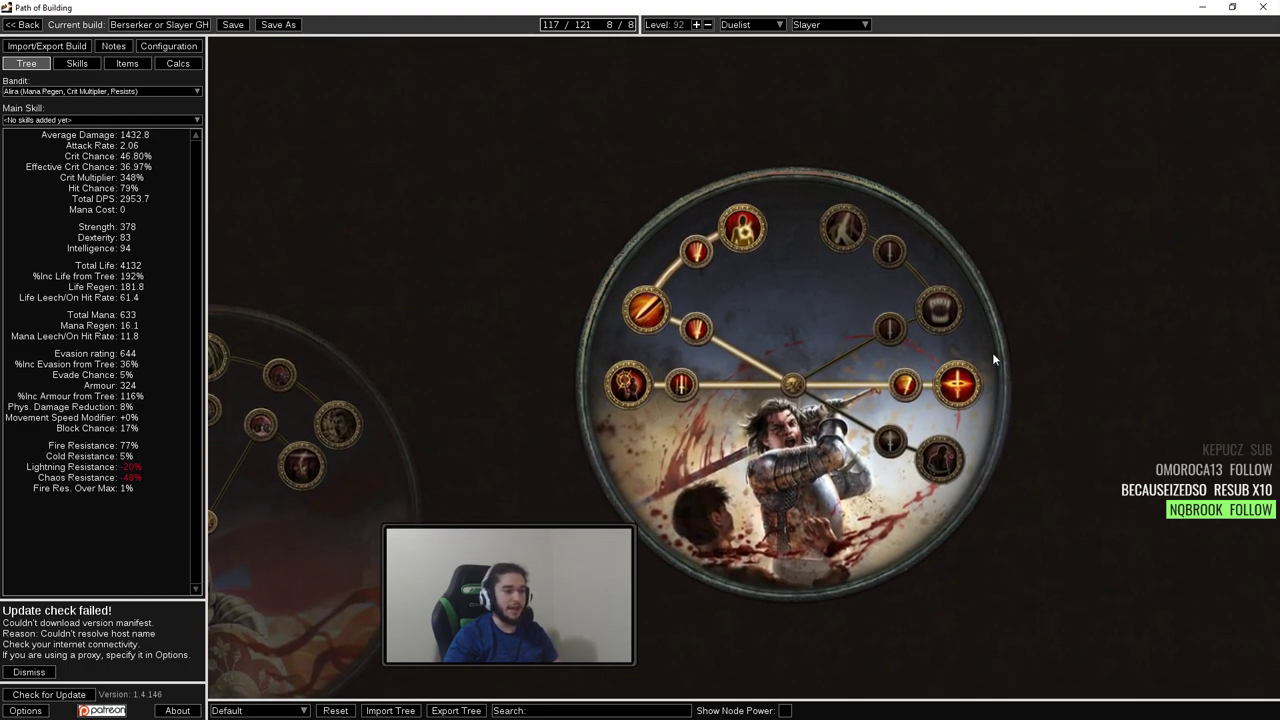
pyautogui.moveTo(645, 308)
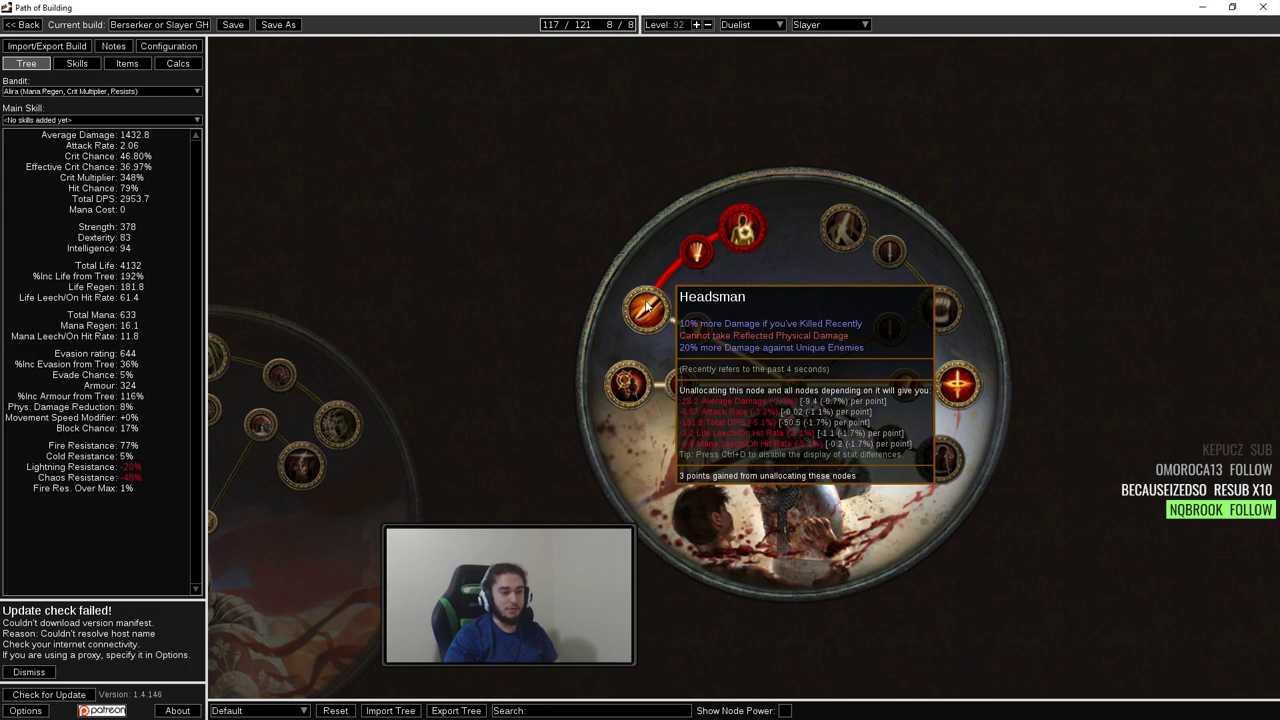
pyautogui.moveTo(650, 313)
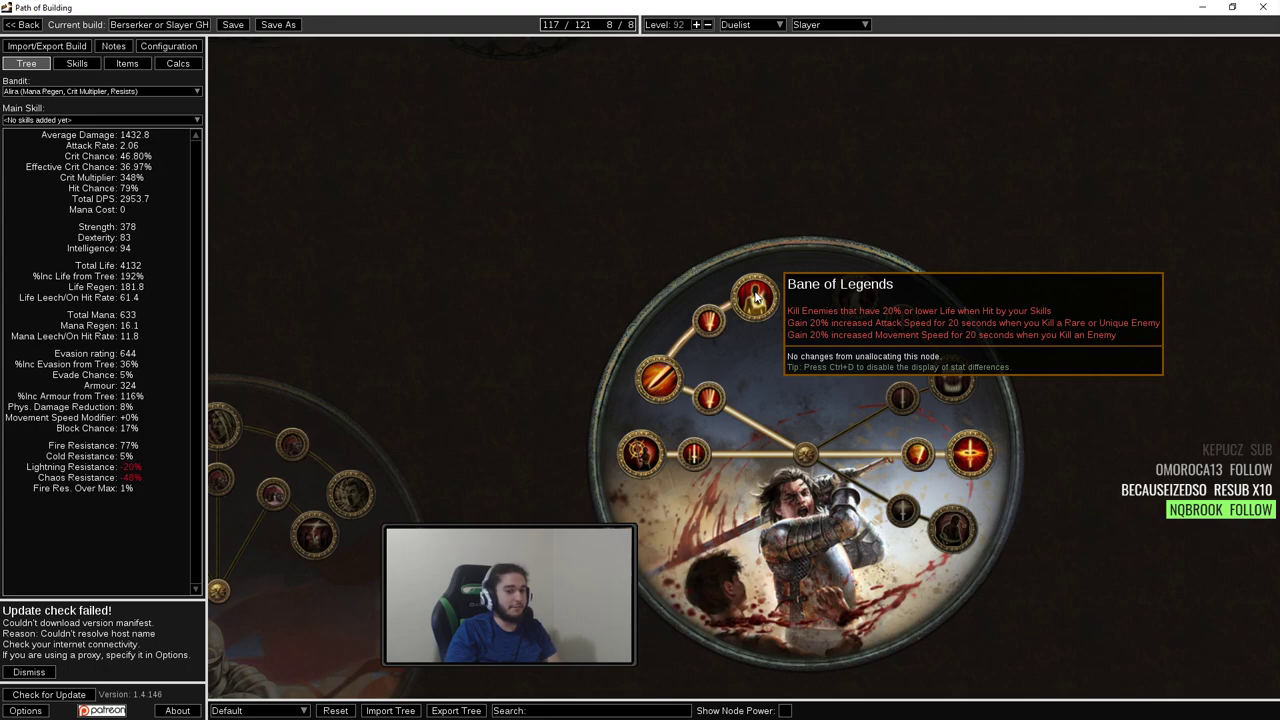
pyautogui.scroll(-3)
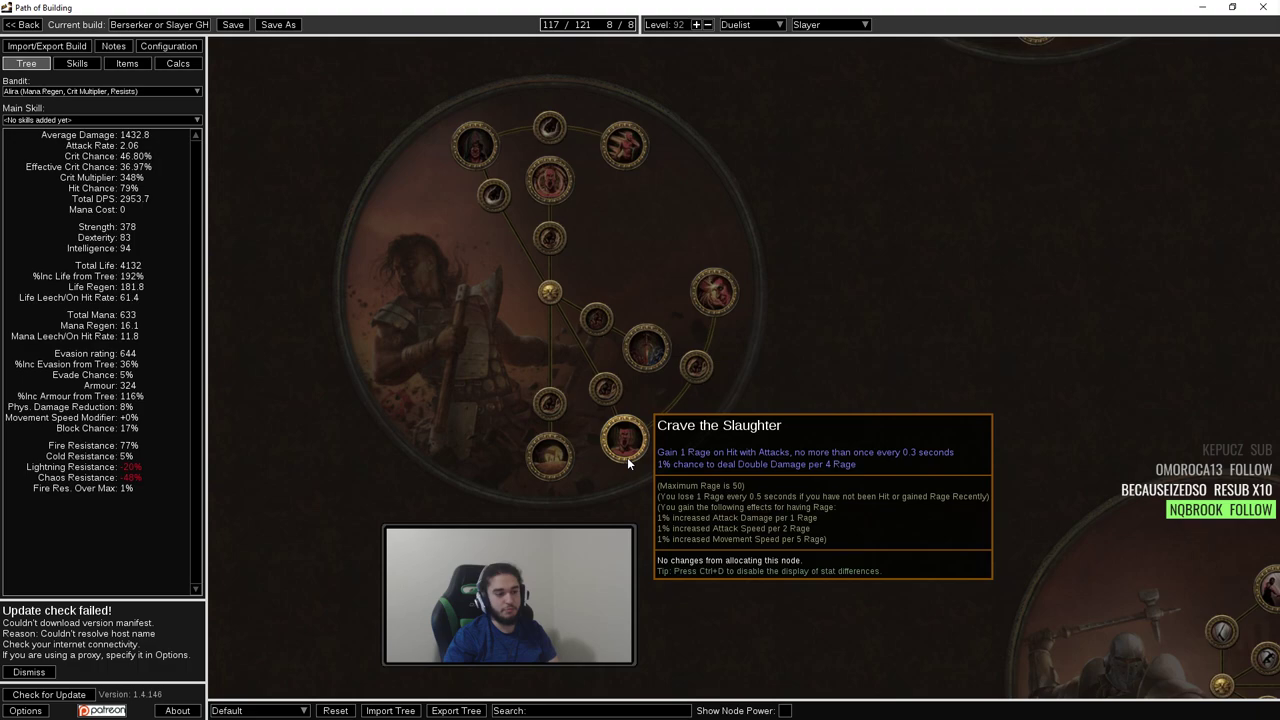
pyautogui.moveTo(590, 390)
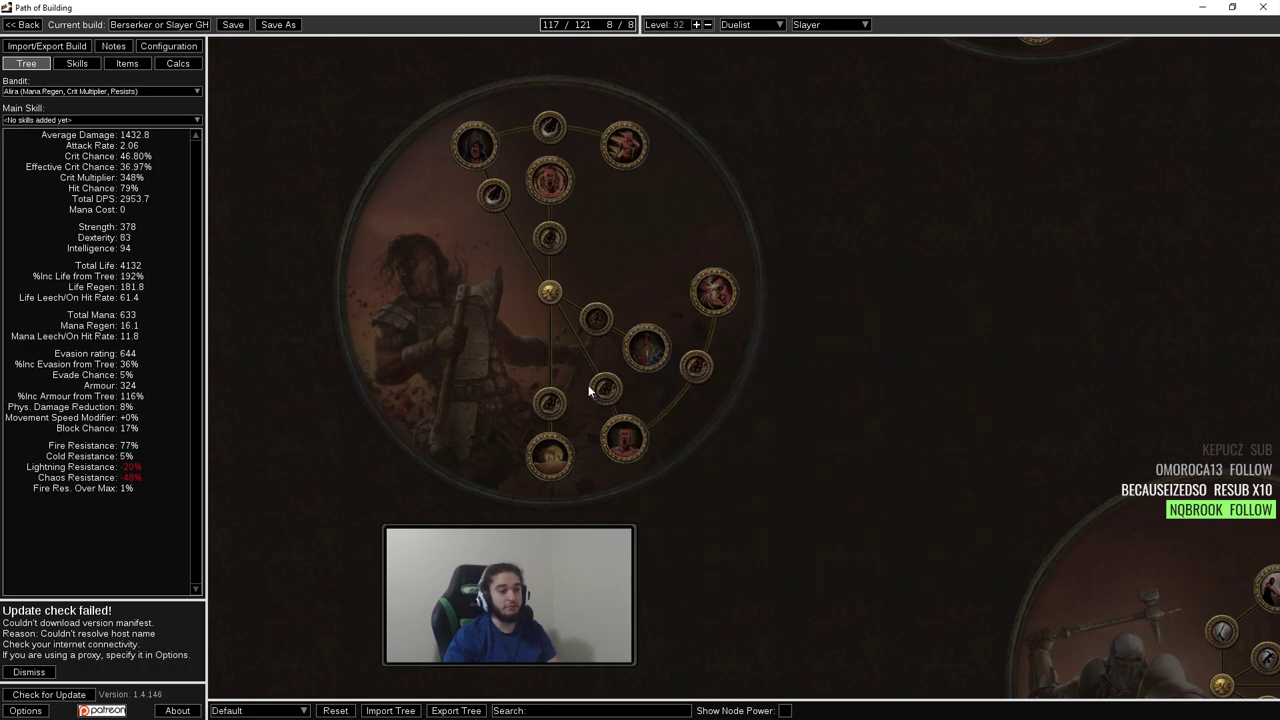
pyautogui.moveTo(623, 440)
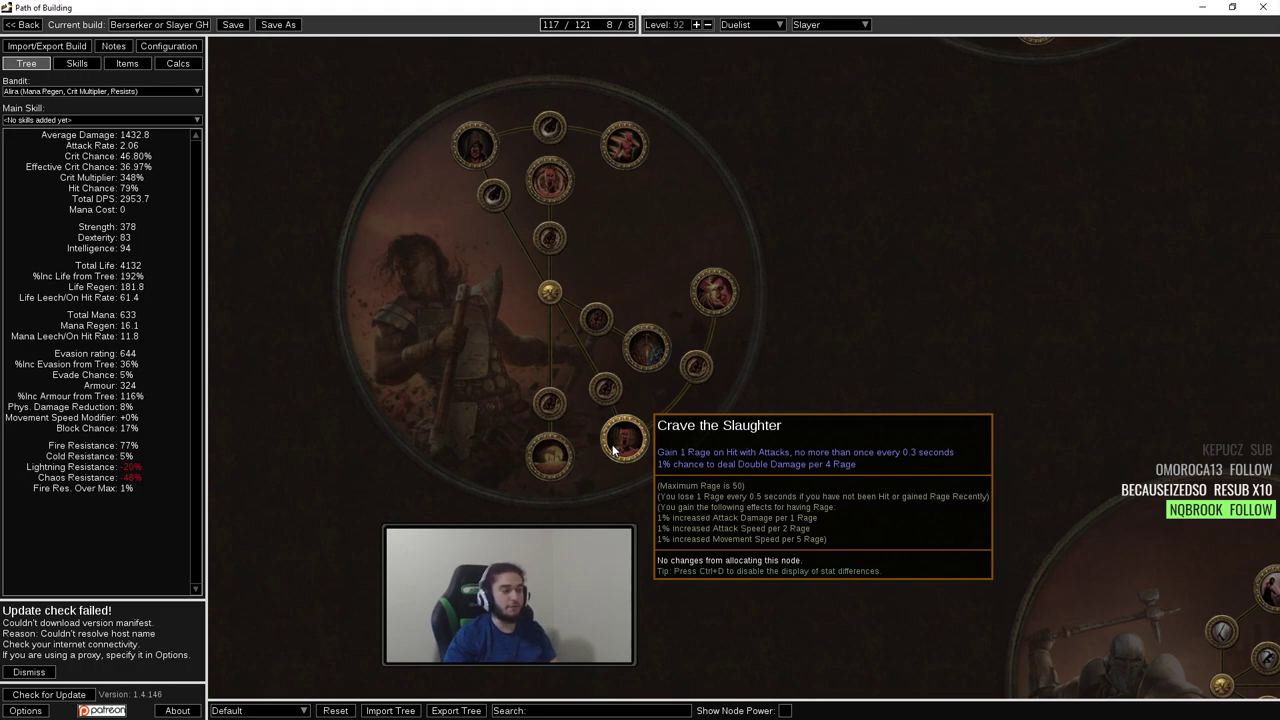
pyautogui.moveTo(648, 348)
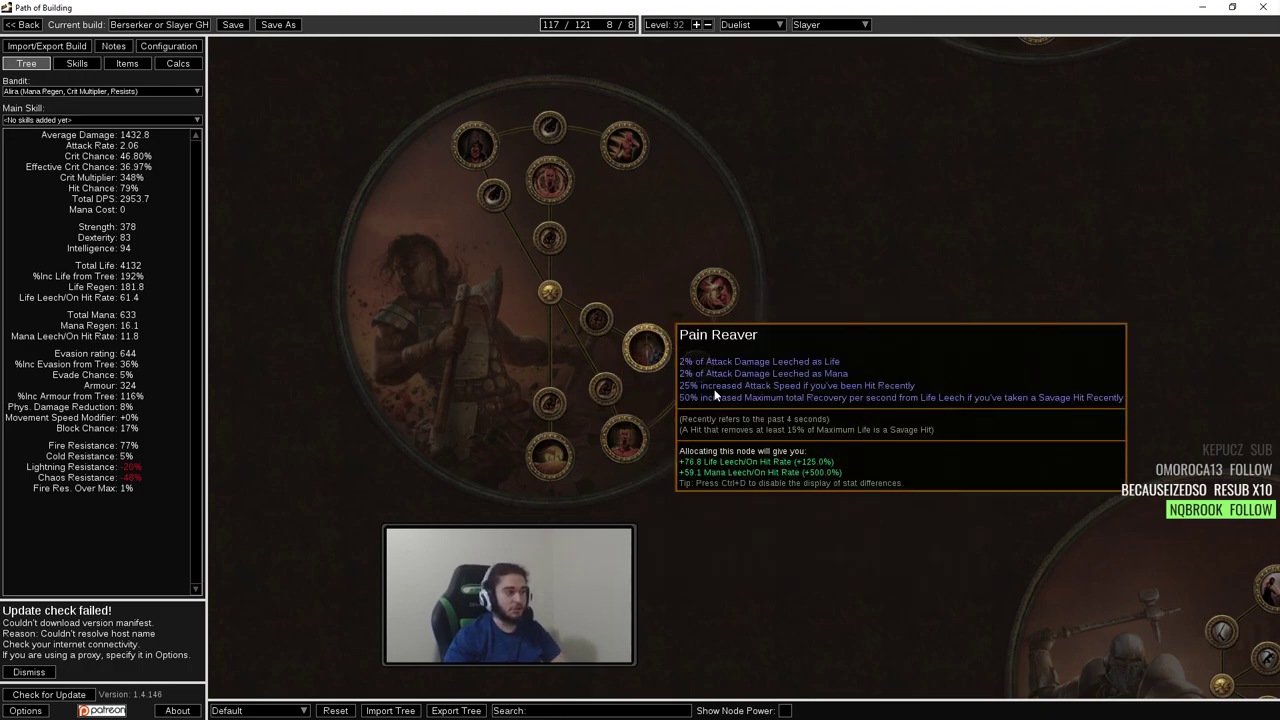
pyautogui.moveTo(680, 308)
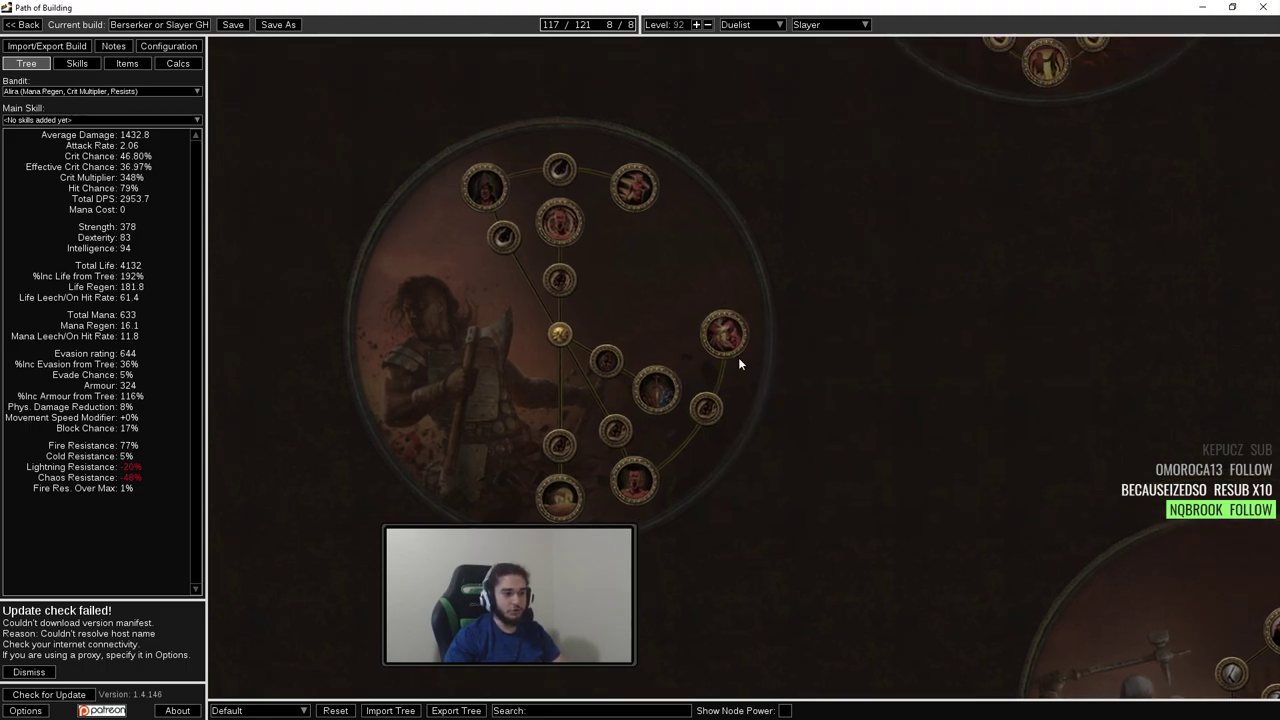
pyautogui.moveTo(725, 332)
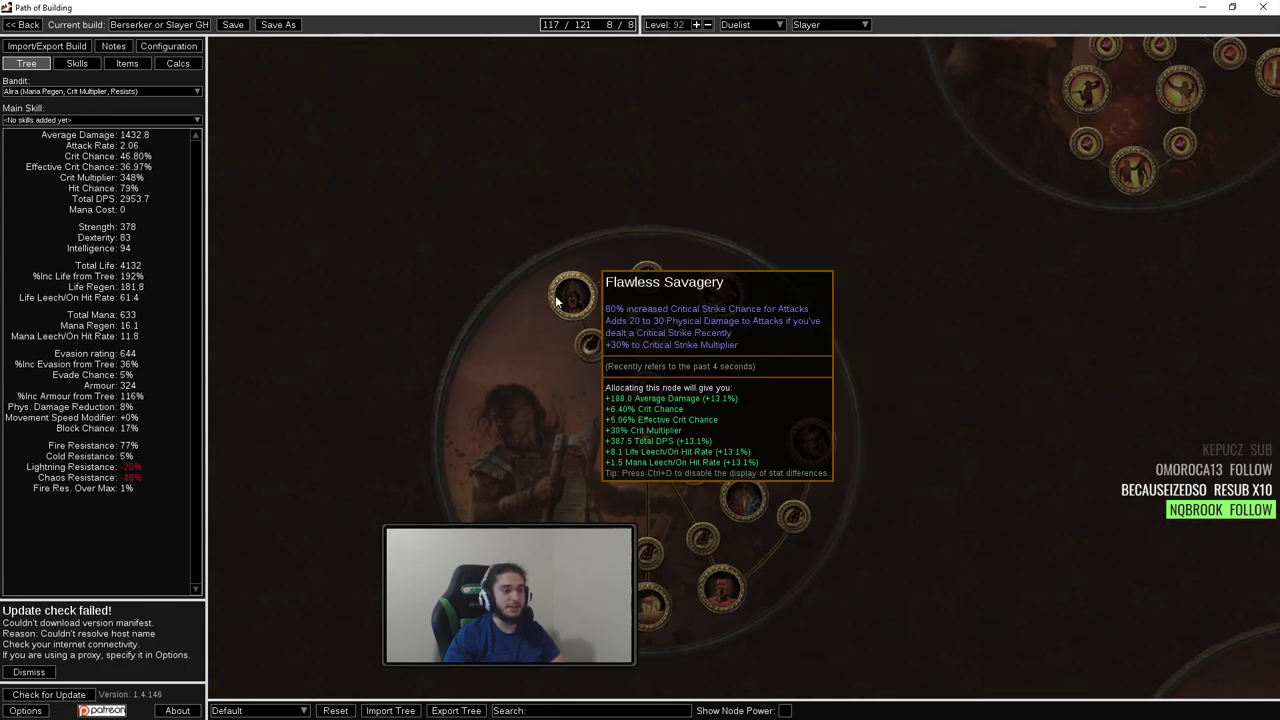
pyautogui.moveTo(590, 344)
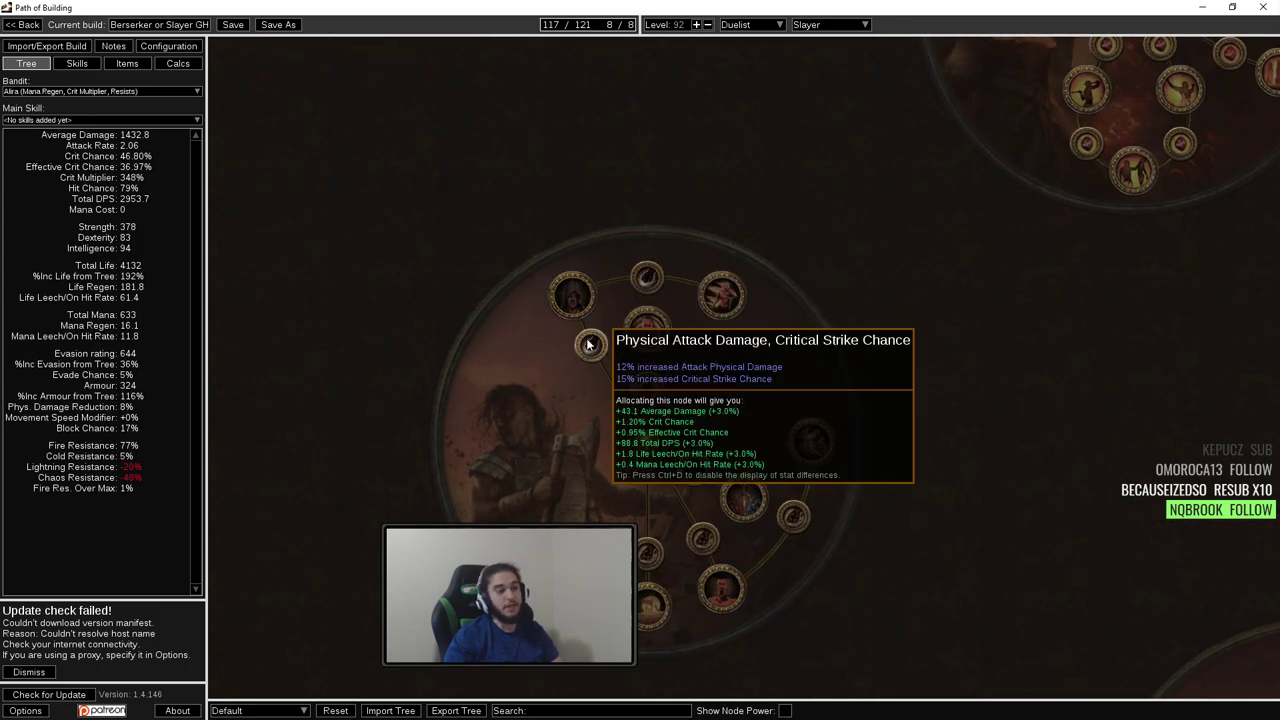
pyautogui.moveTo(722, 291)
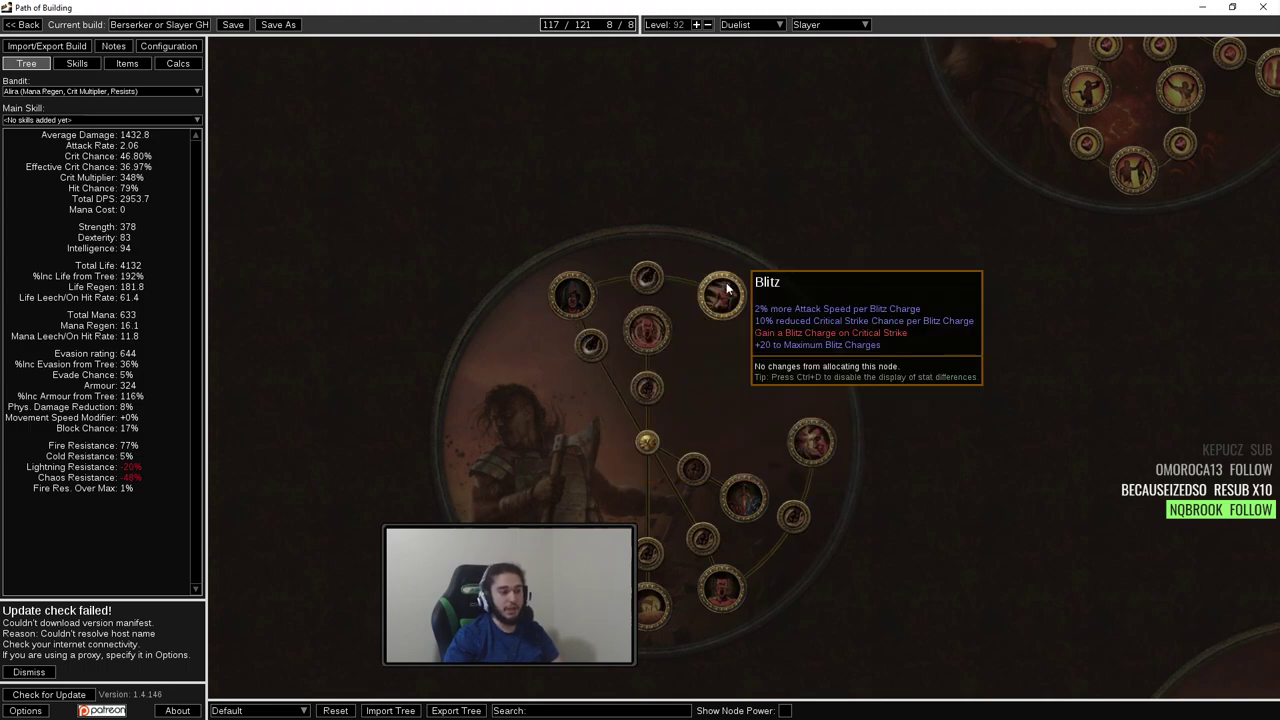
pyautogui.moveTo(663, 281)
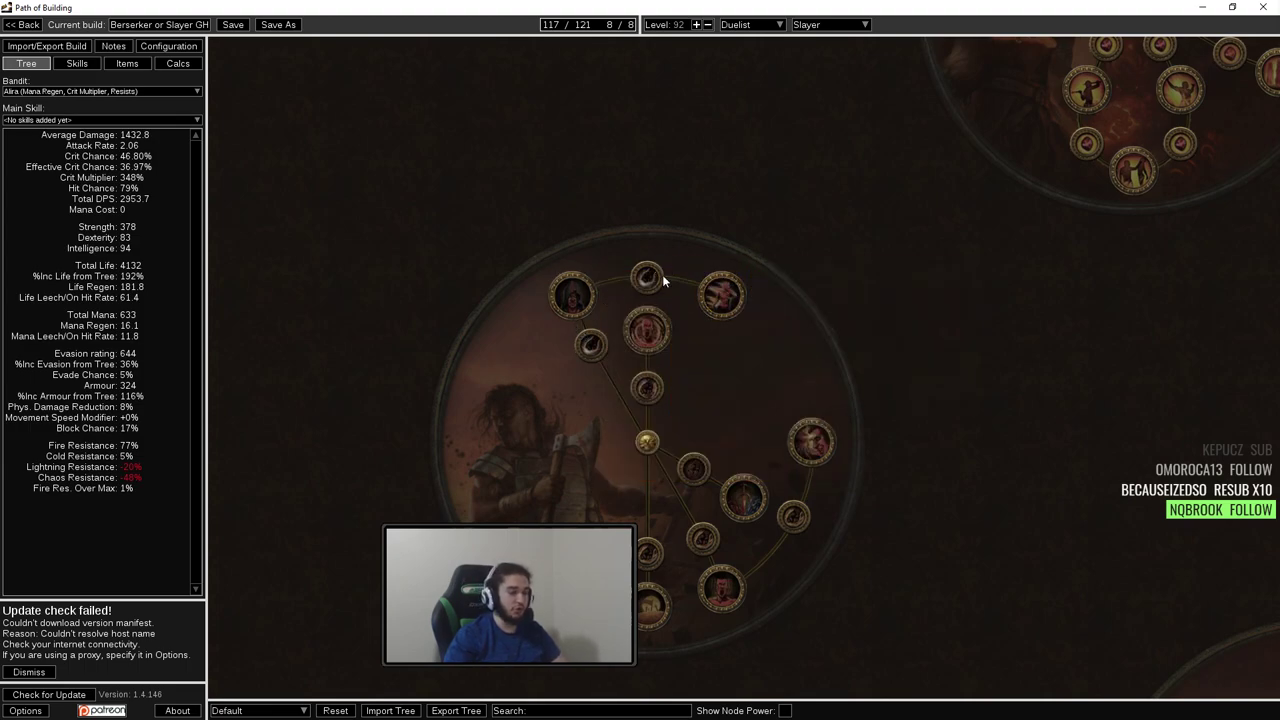
pyautogui.moveTo(720, 295)
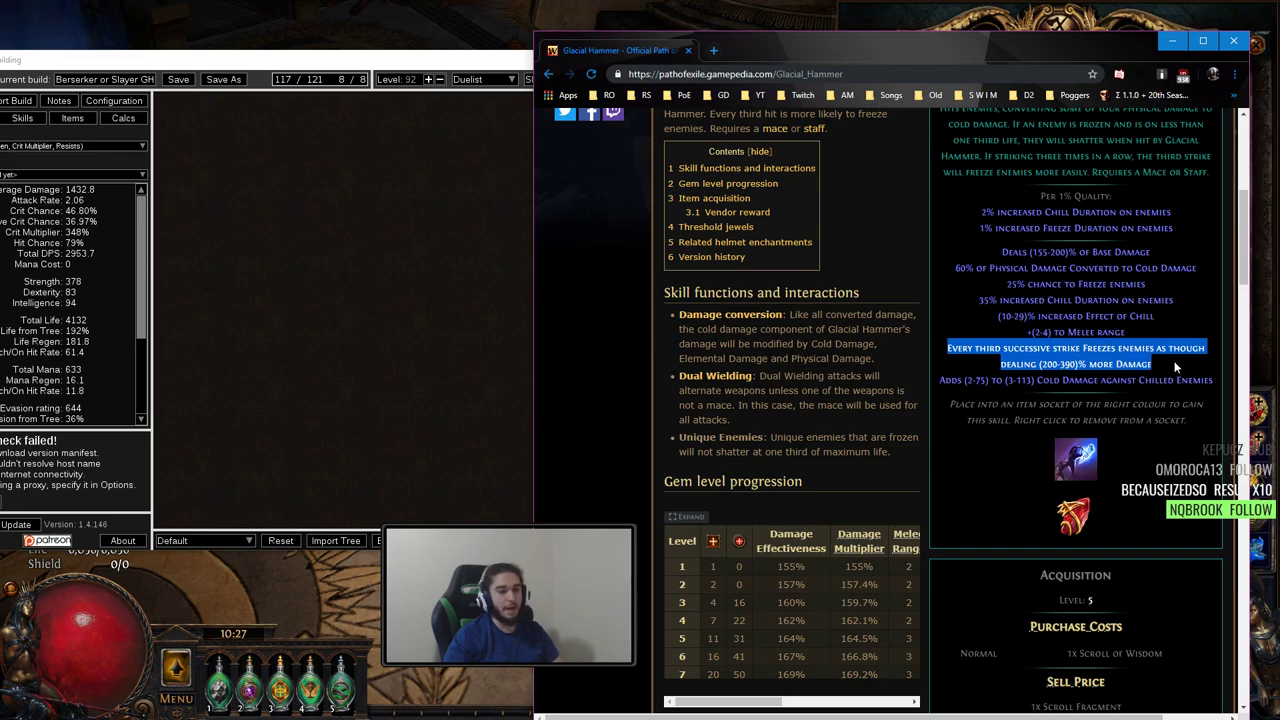
pyautogui.moveTo(1024, 378)
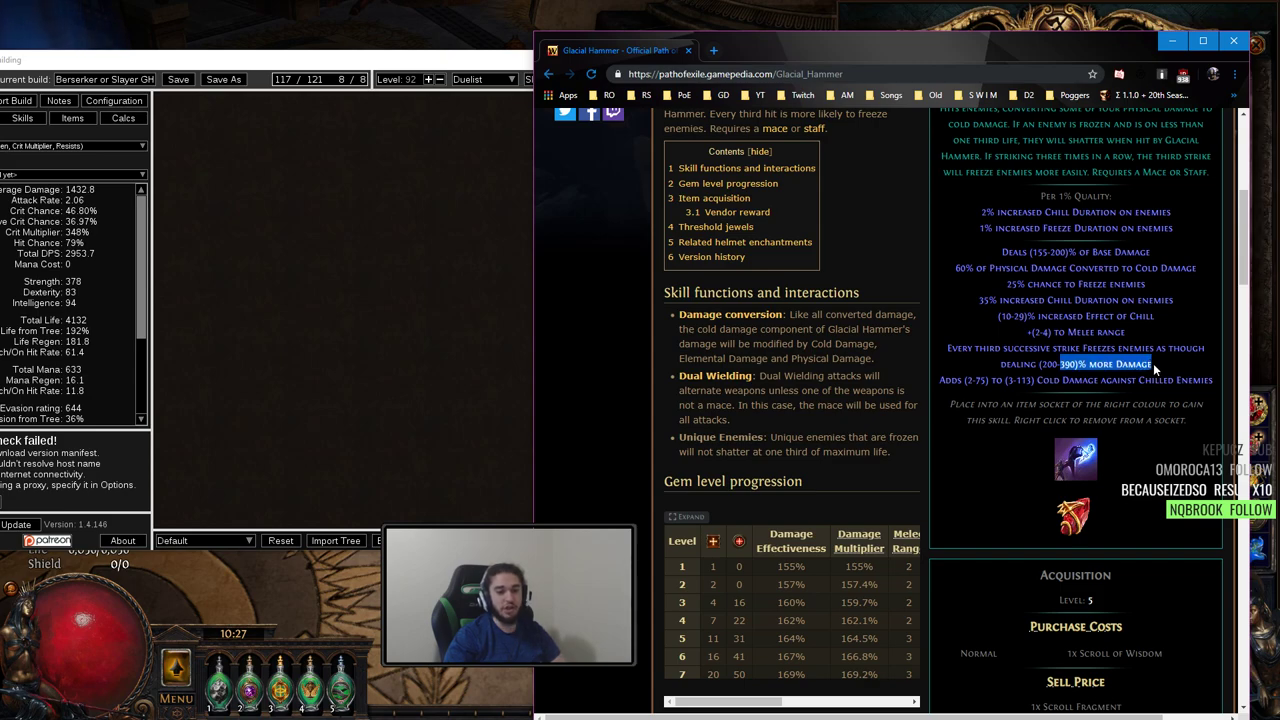
pyautogui.moveTo(1072, 377)
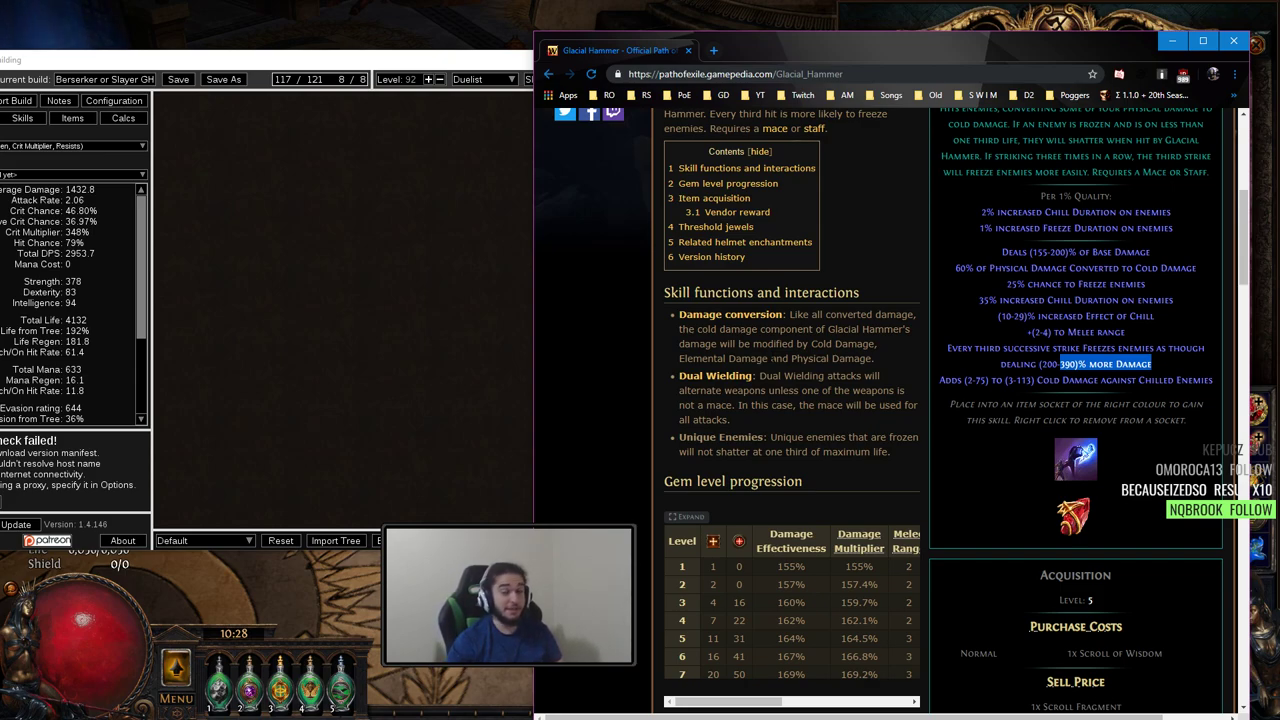
pyautogui.moveTo(997, 331)
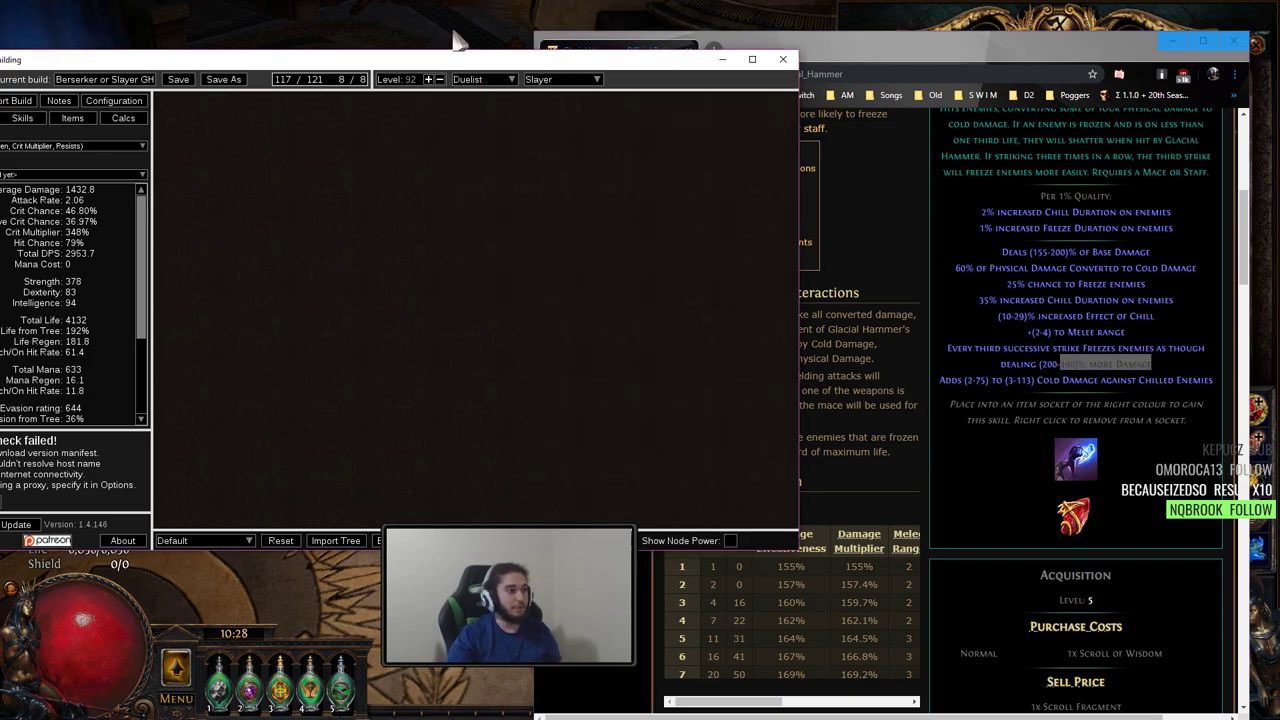
# - Maximize Path of Building to show the Slayer build's full passive tree
pyautogui.click(752, 59)
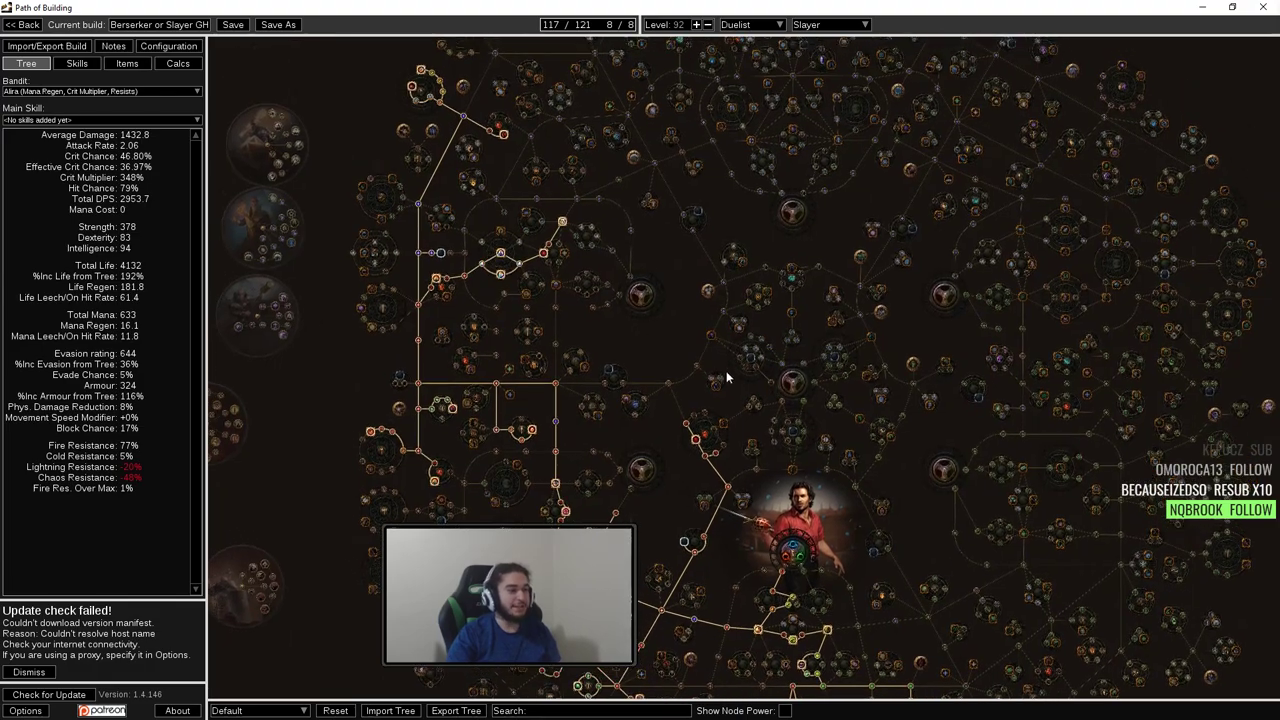
pyautogui.moveTo(678, 510)
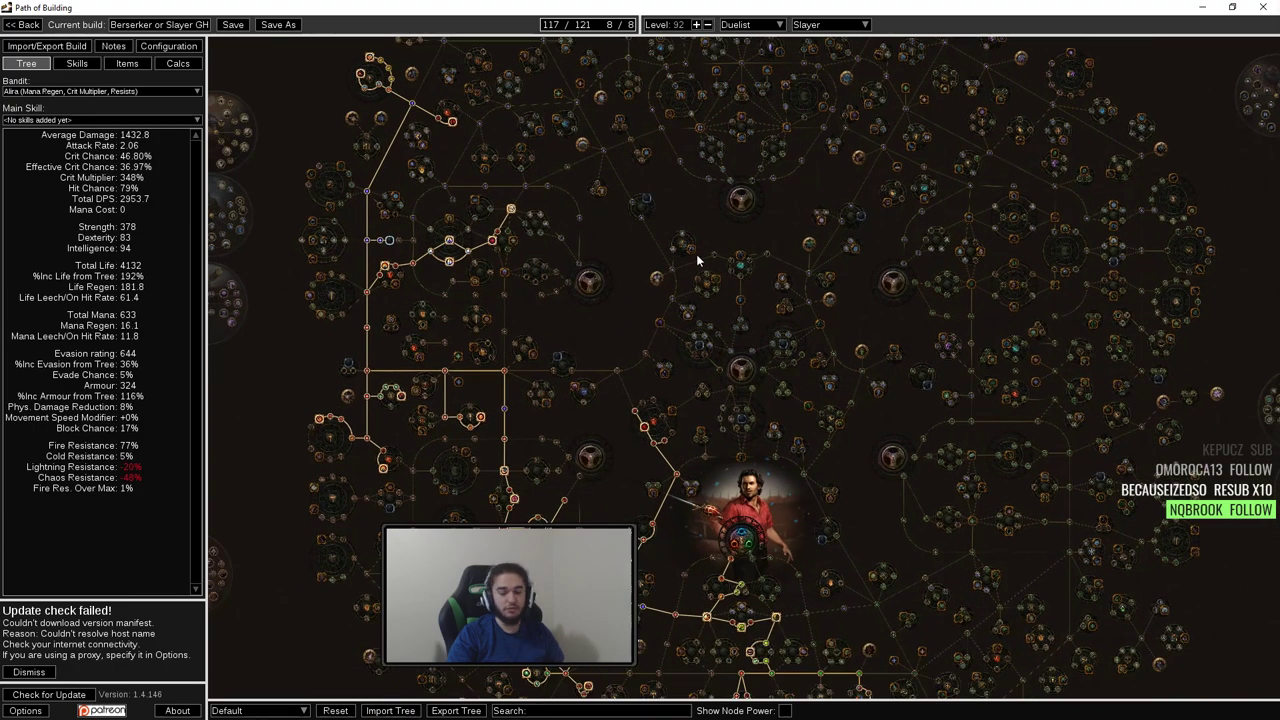
pyautogui.moveTo(855, 348)
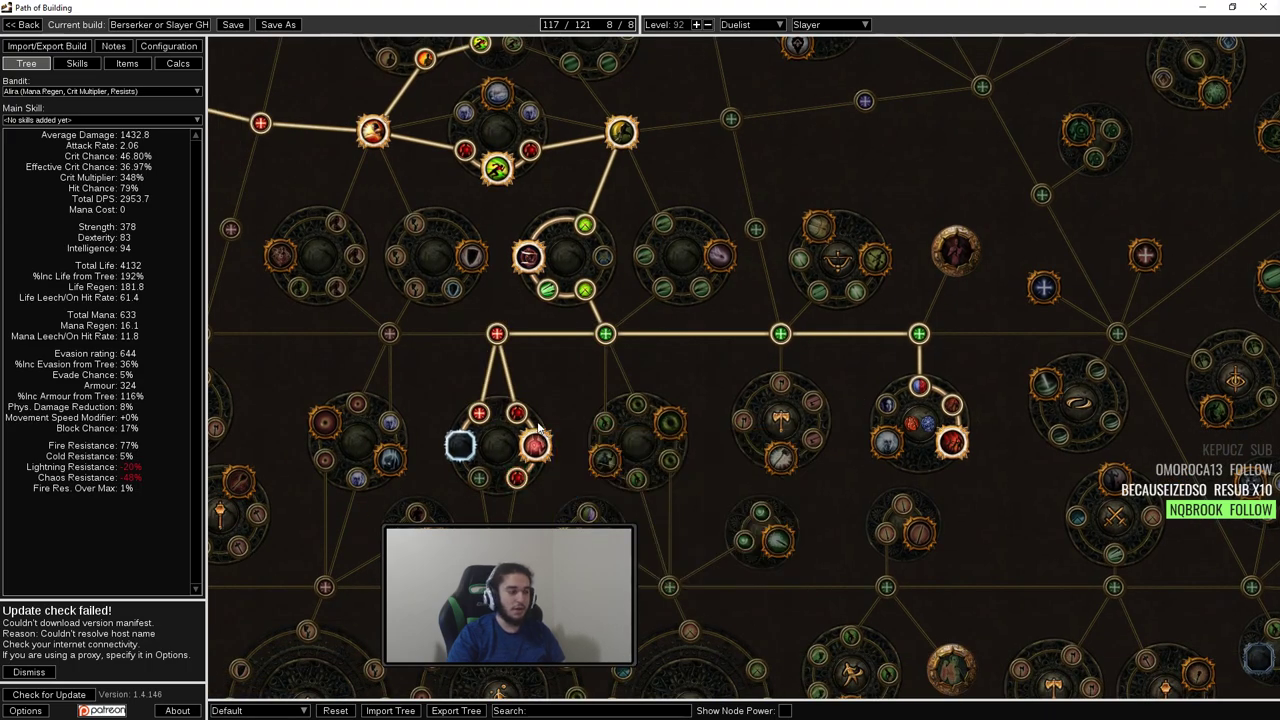
pyautogui.moveTo(625, 516)
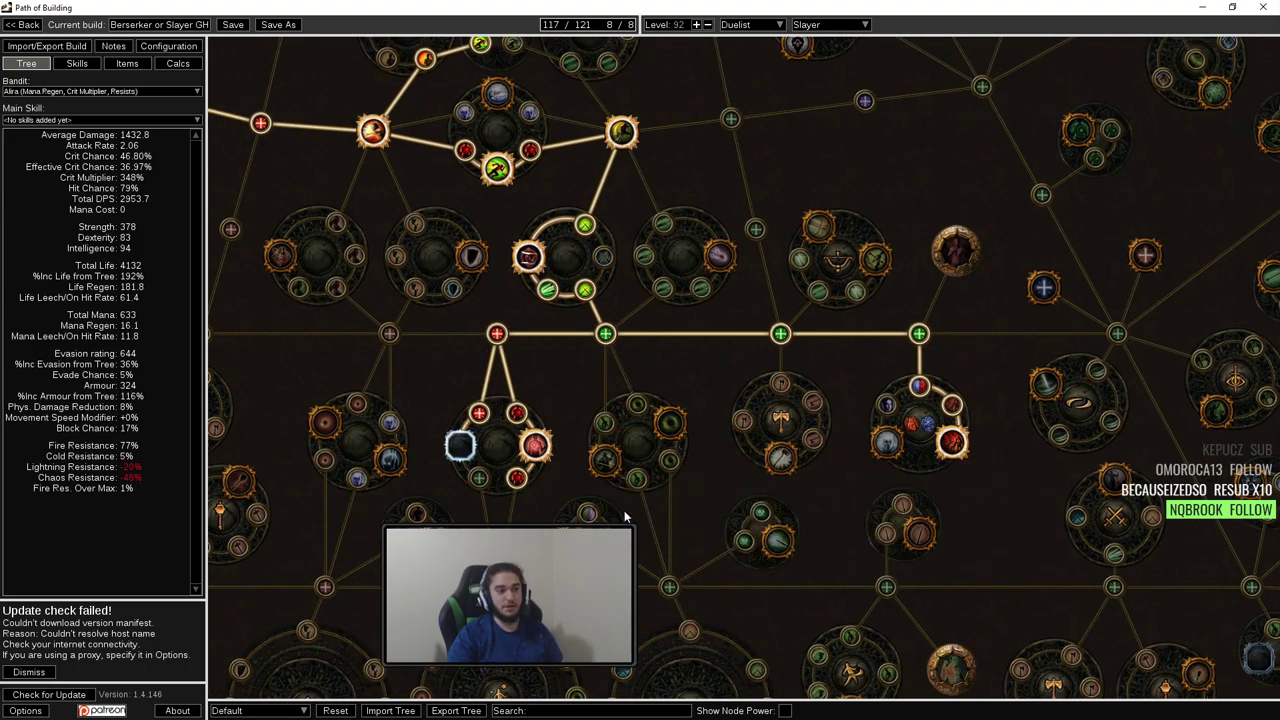
pyautogui.moveTo(585, 448)
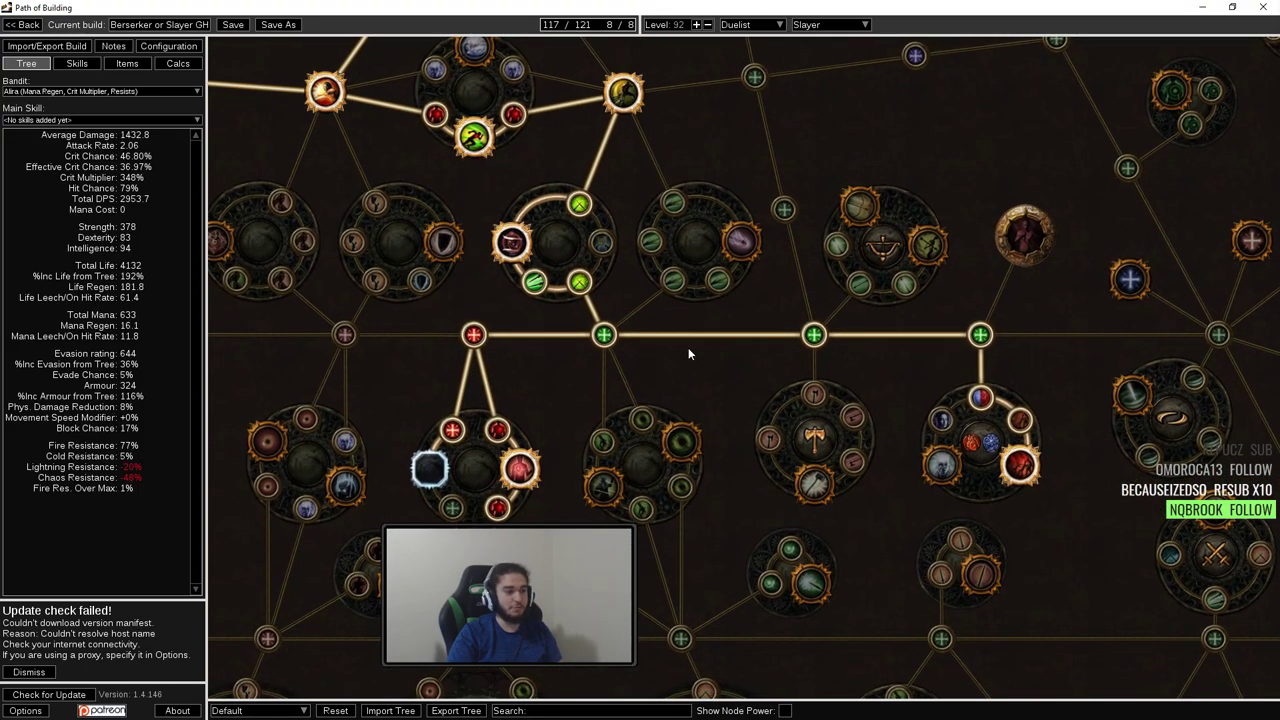
pyautogui.moveTo(922, 334)
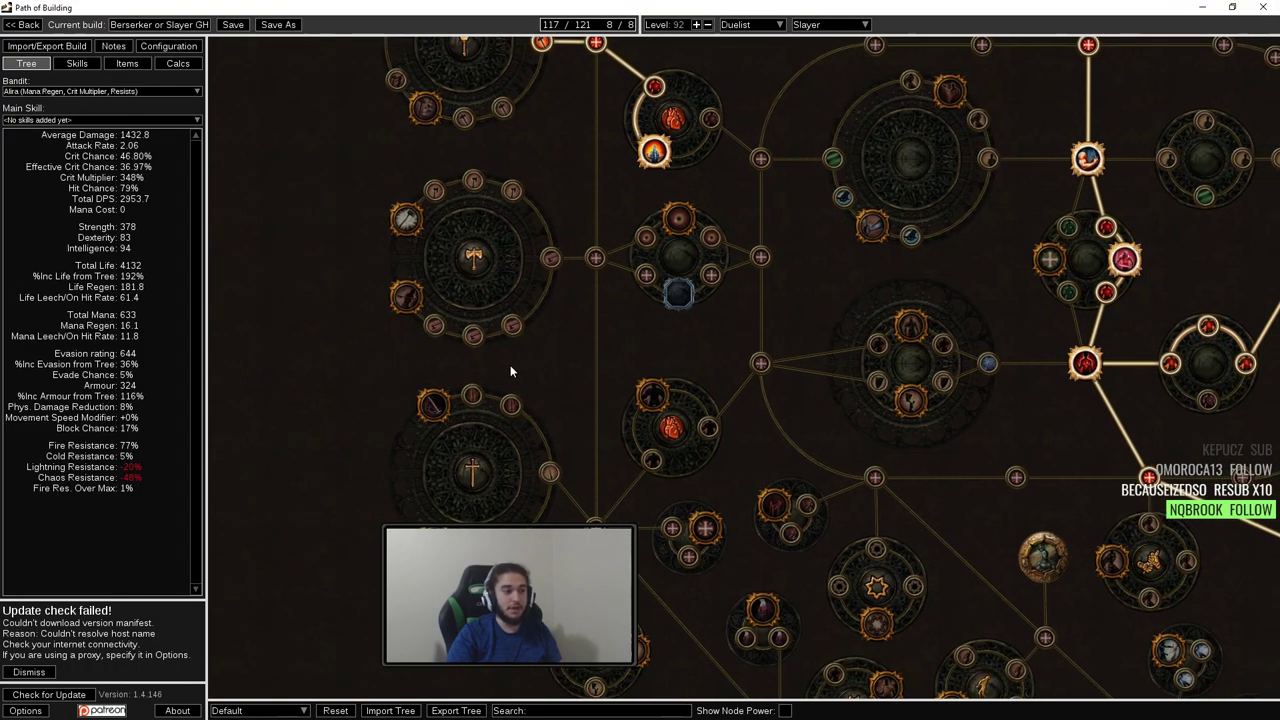
pyautogui.moveTo(510, 371); pyautogui.dragTo(575, 367)
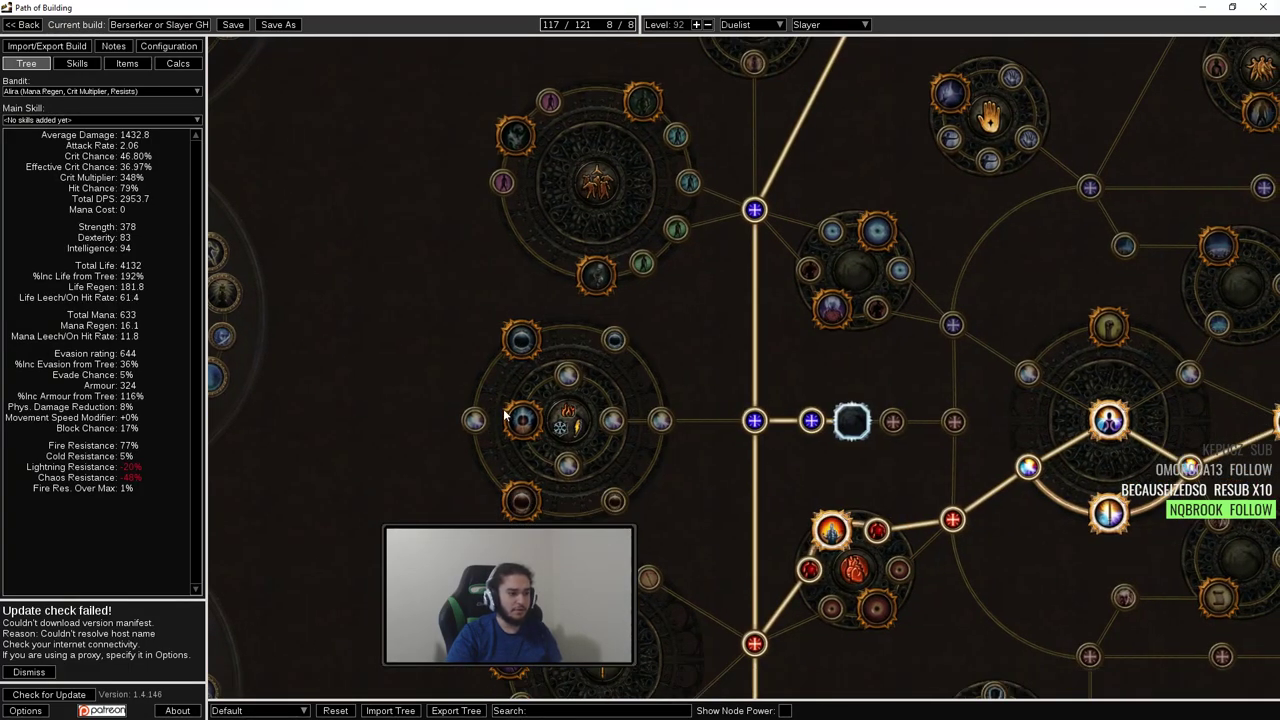
pyautogui.moveTo(520, 420)
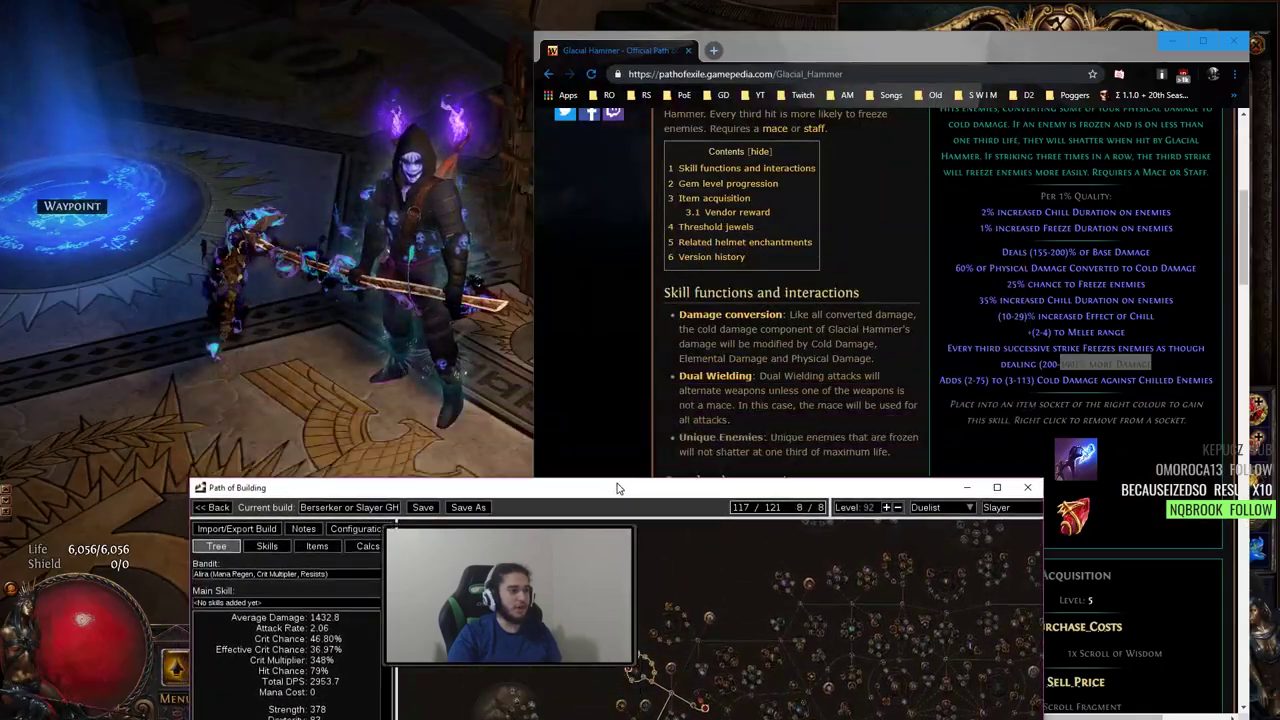
# - Move the Path of Building window around, then maximize it over the zoomed-out tree
pyautogui.moveTo(615, 487); pyautogui.dragTo(910, 295)
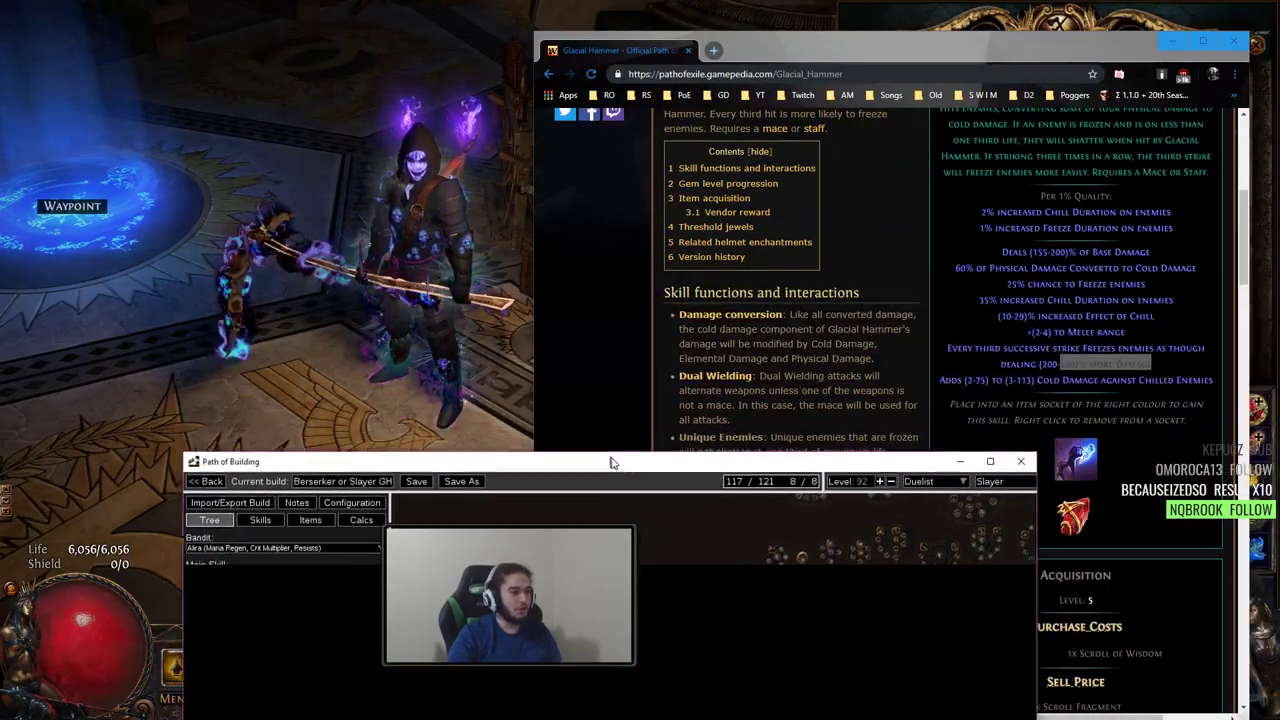
pyautogui.moveTo(610, 461); pyautogui.dragTo(706, 219)
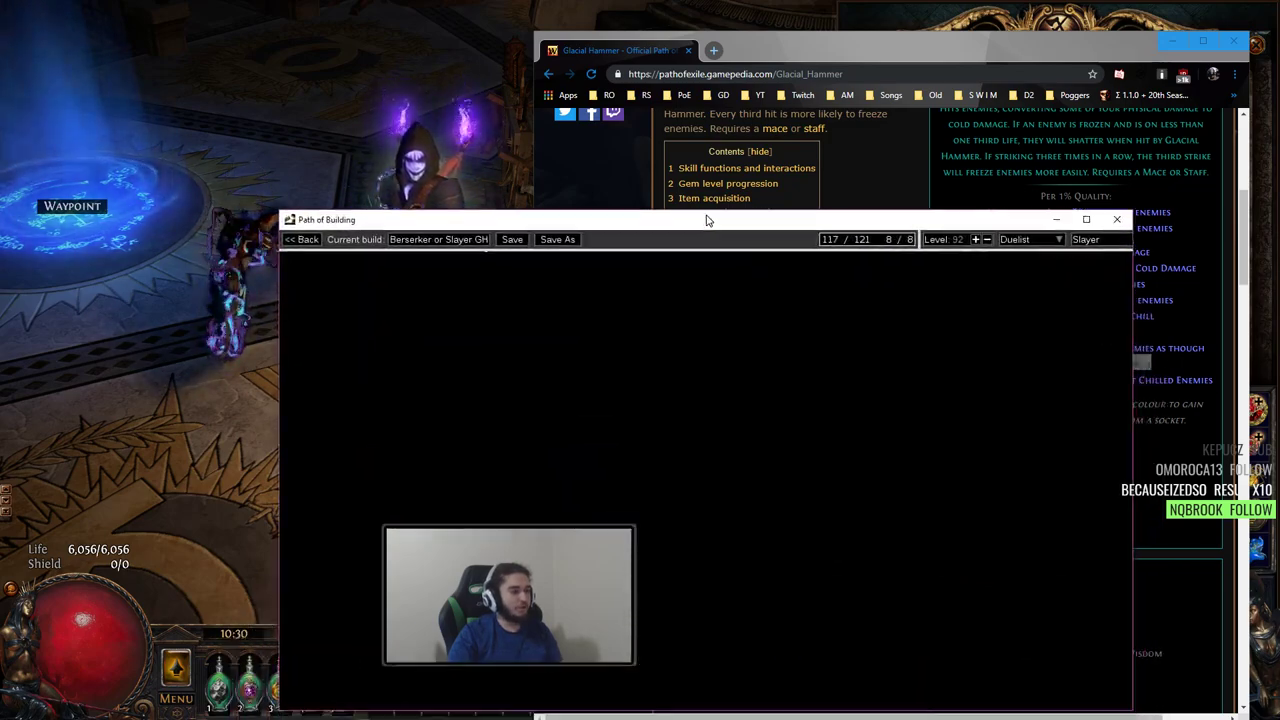
pyautogui.moveTo(706, 220); pyautogui.dragTo(632, 93)
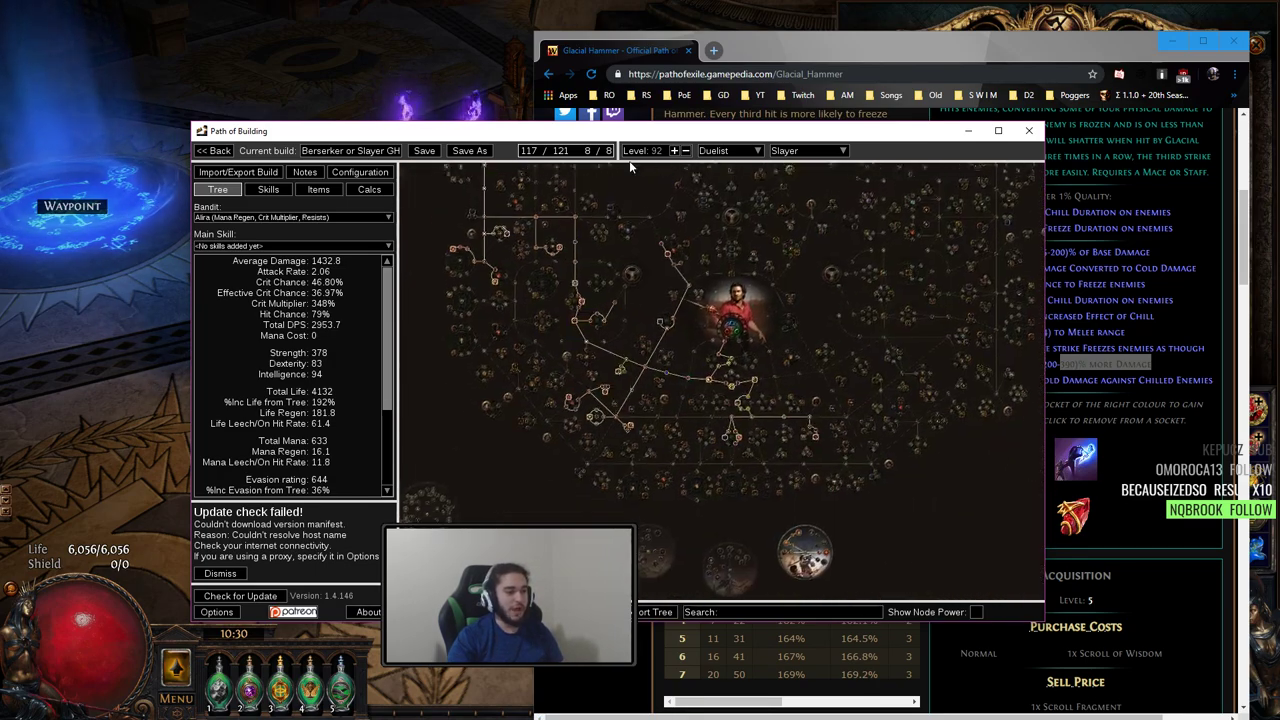
pyautogui.click(997, 130)
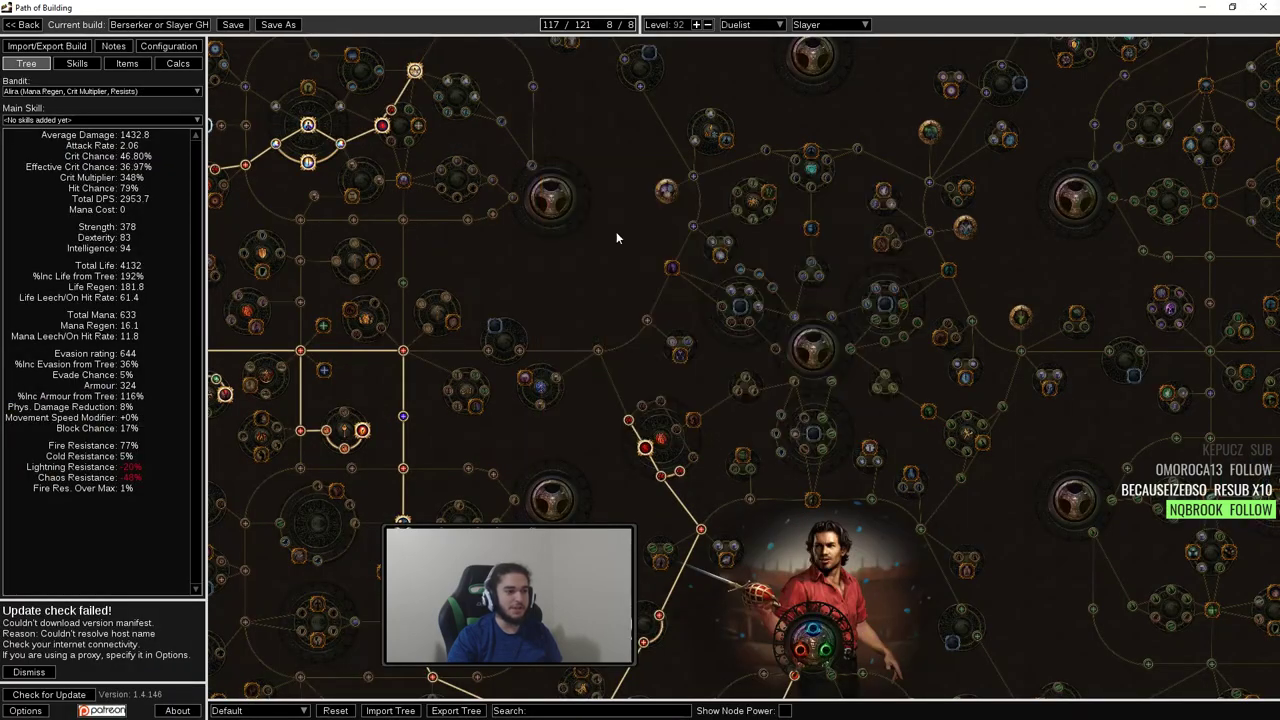